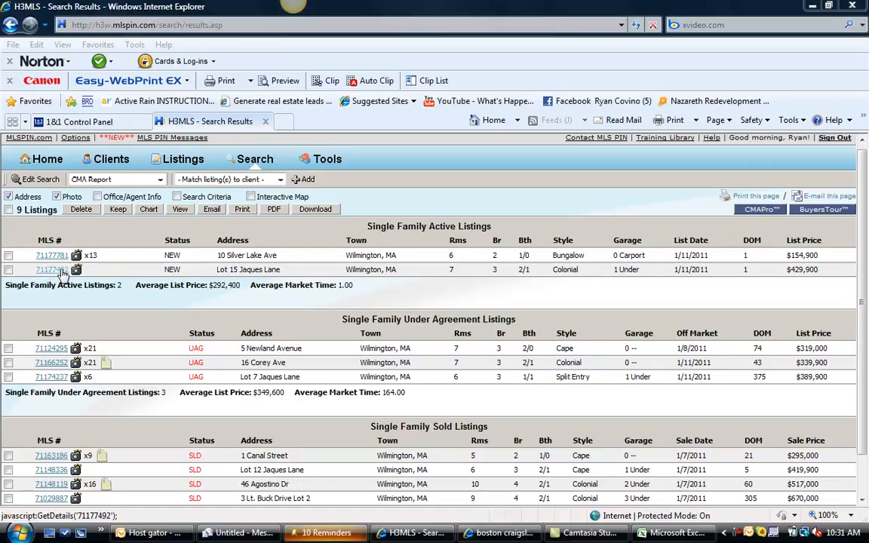
Review the full report for Lot 15 Jaques Lane from the results.
left_click(51, 268)
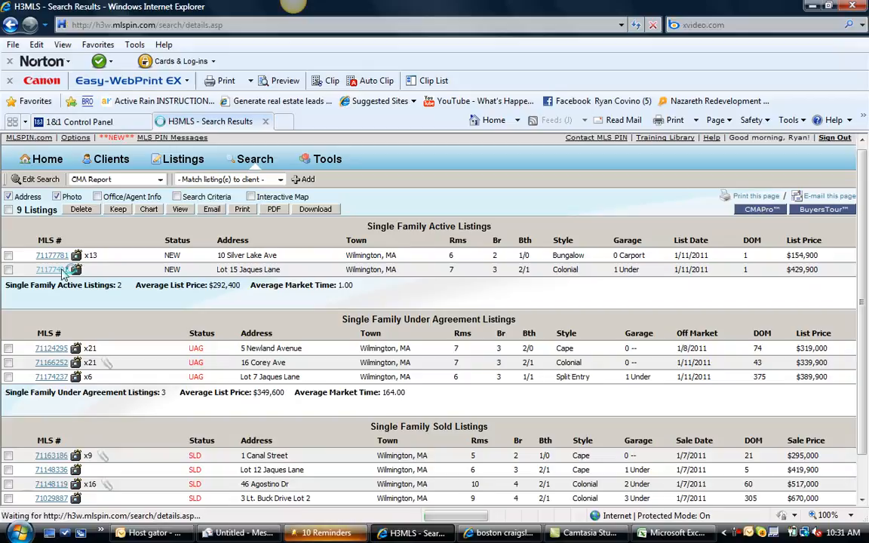
left_click(51, 269)
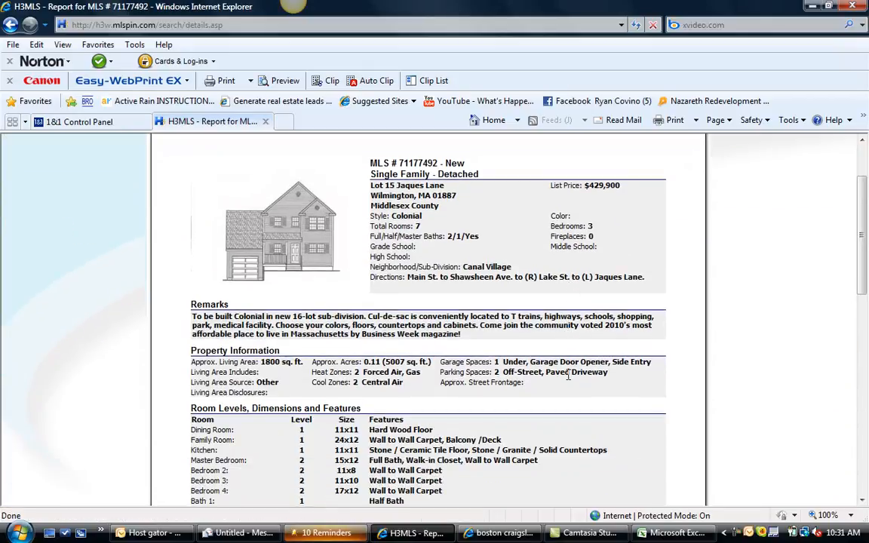
scroll("down", 3)
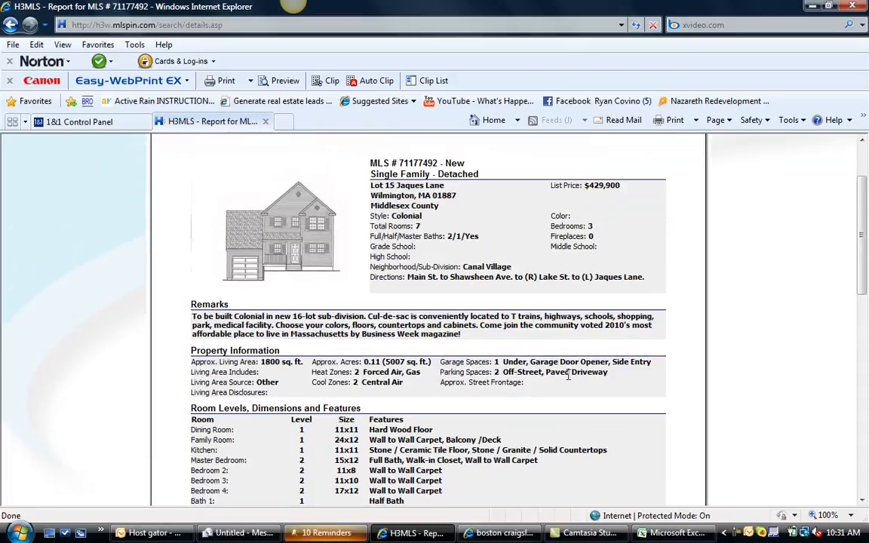
scroll("down", 3)
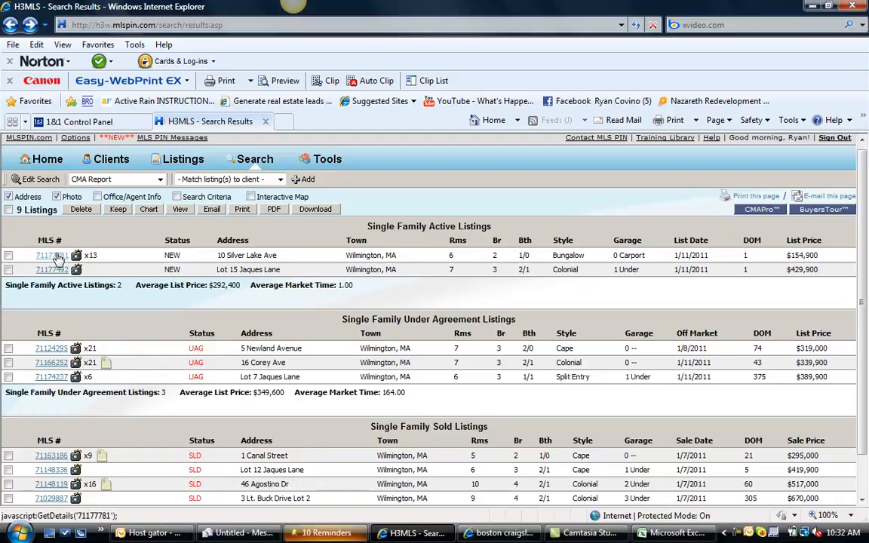
left_click(49, 255)
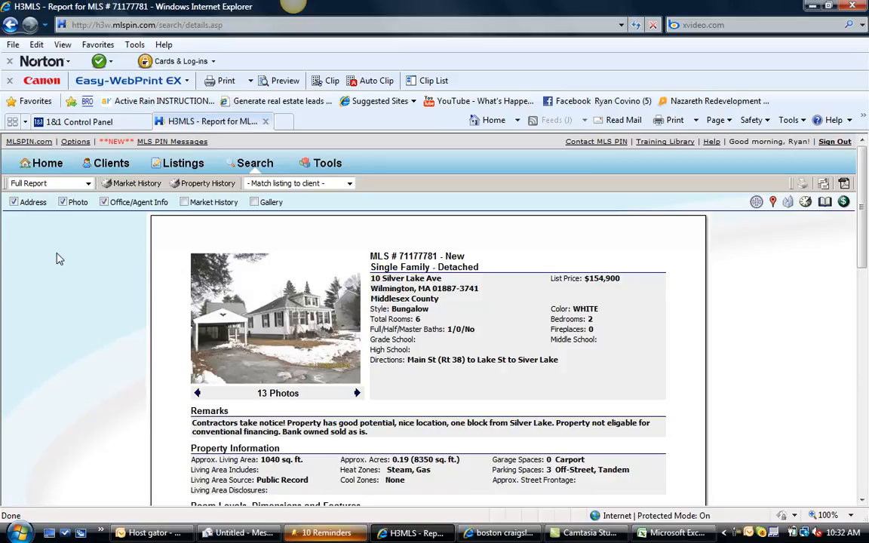
mouse_move(358, 393)
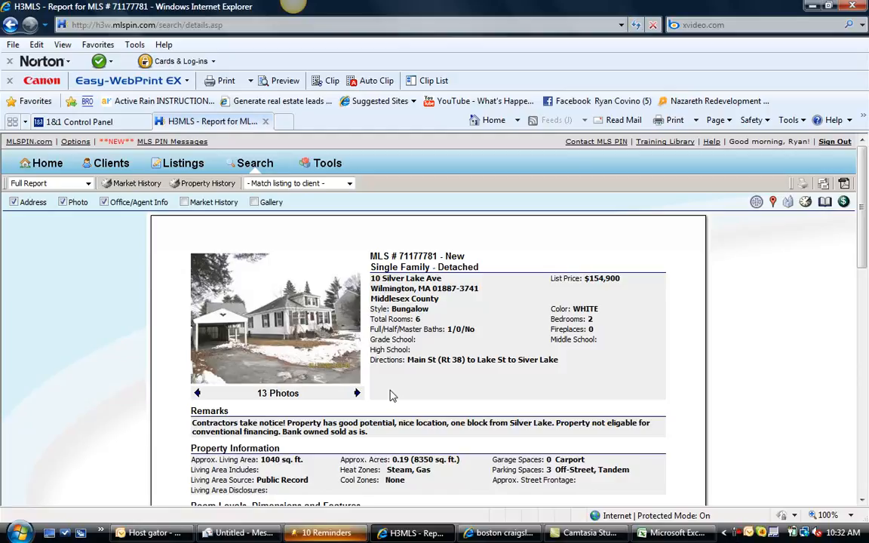
mouse_move(405, 438)
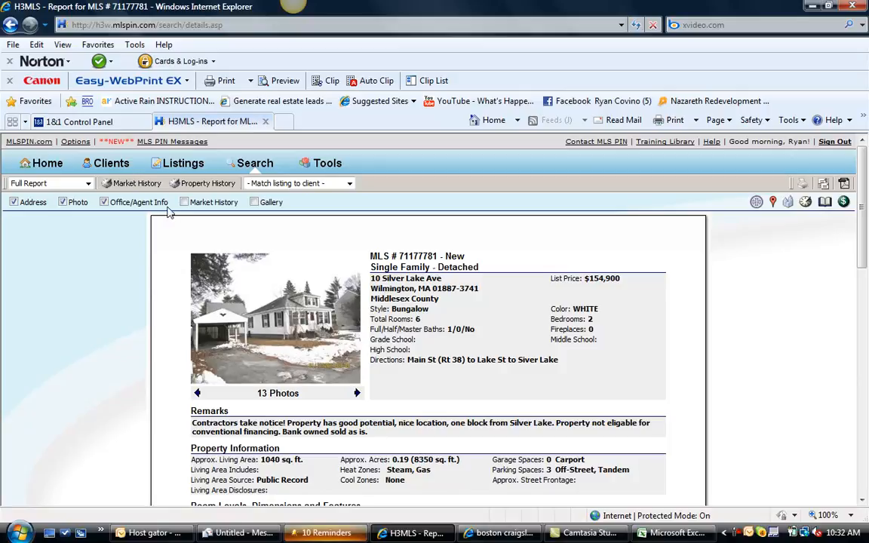
mouse_move(307, 328)
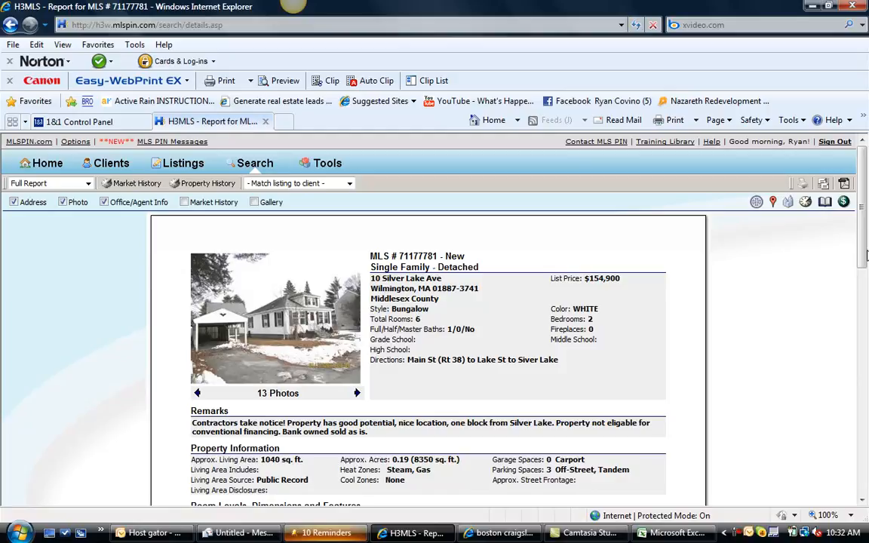
scroll("down", 3)
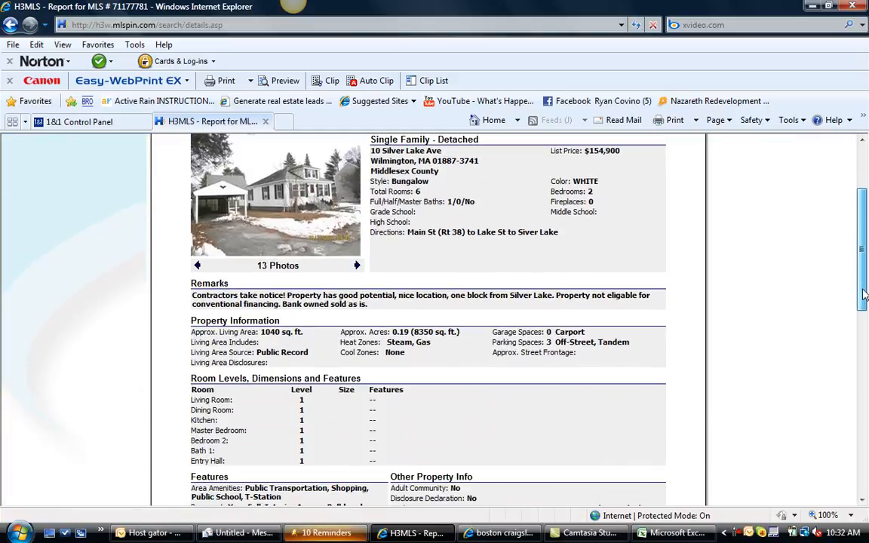
scroll("down", 3)
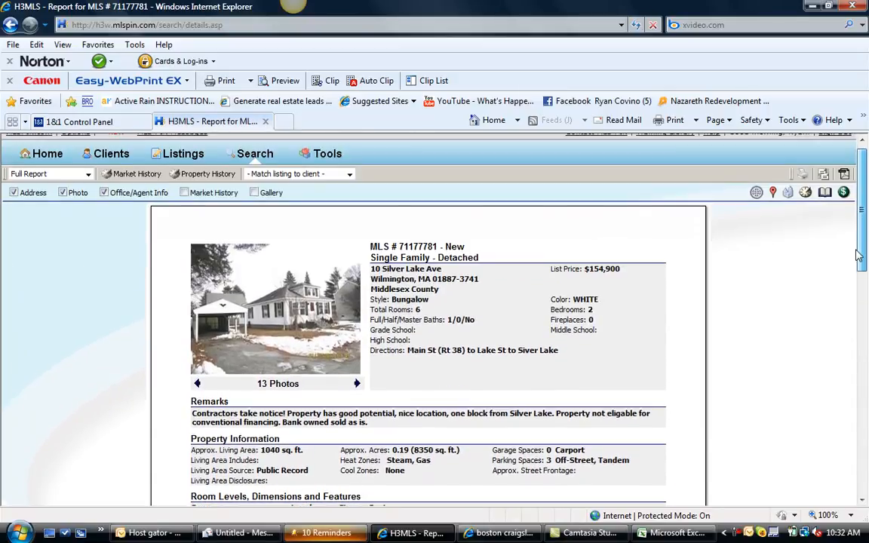
mouse_move(773, 193)
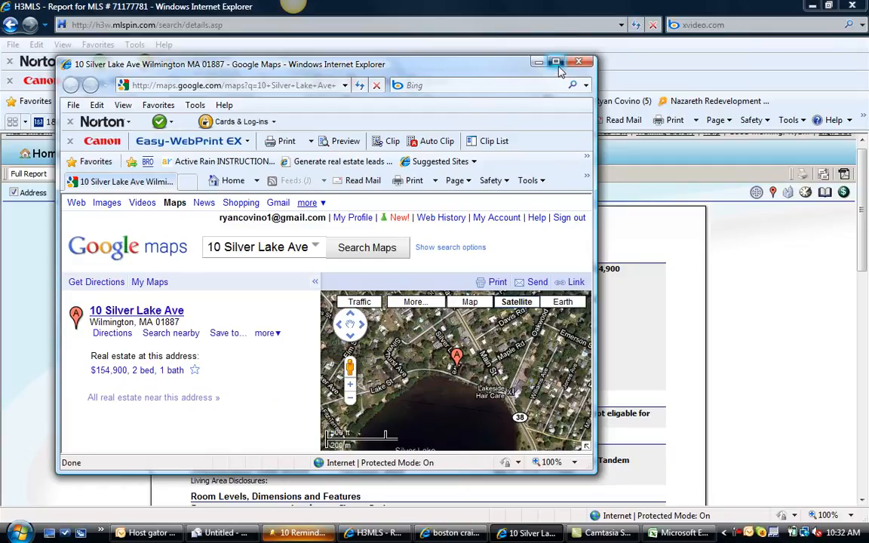
View 10 Silver Lake Ave on a full-window satellite map, then return to the results.
left_click(555, 62)
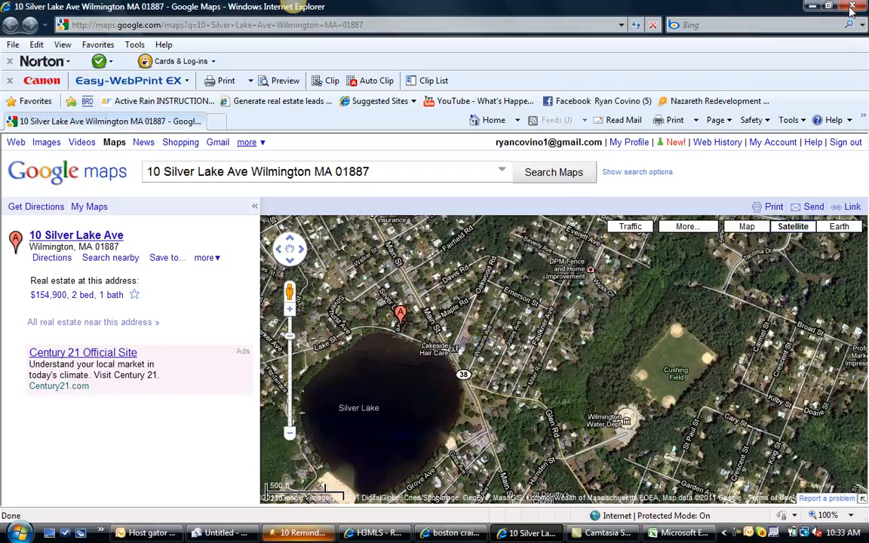
left_click(211, 121)
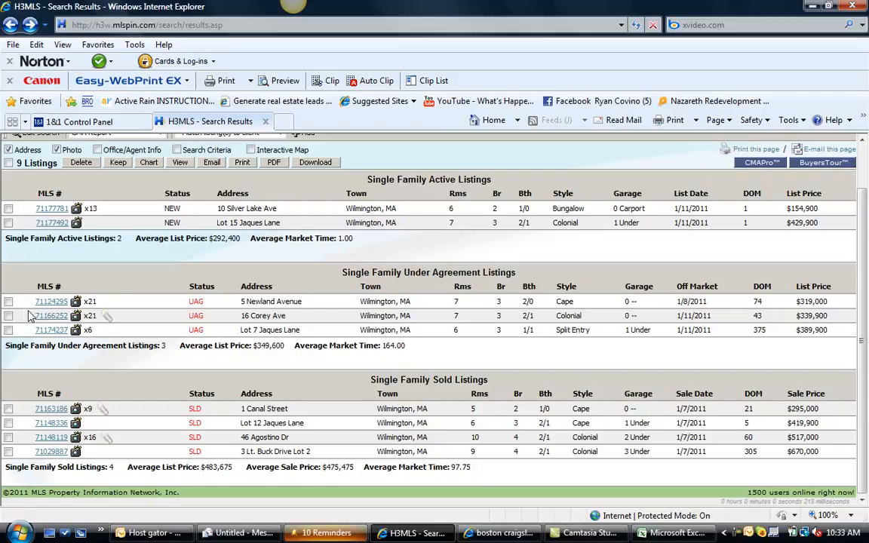
left_click(51, 316)
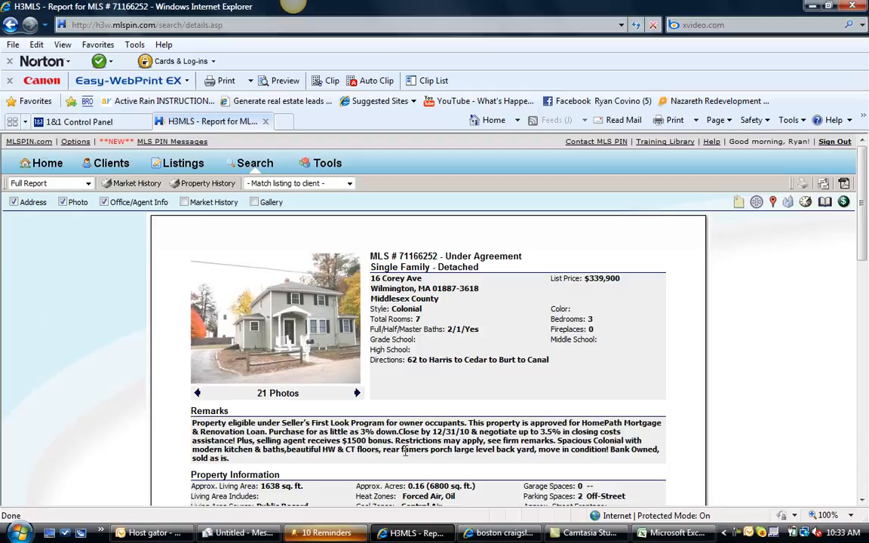
left_click(356, 392)
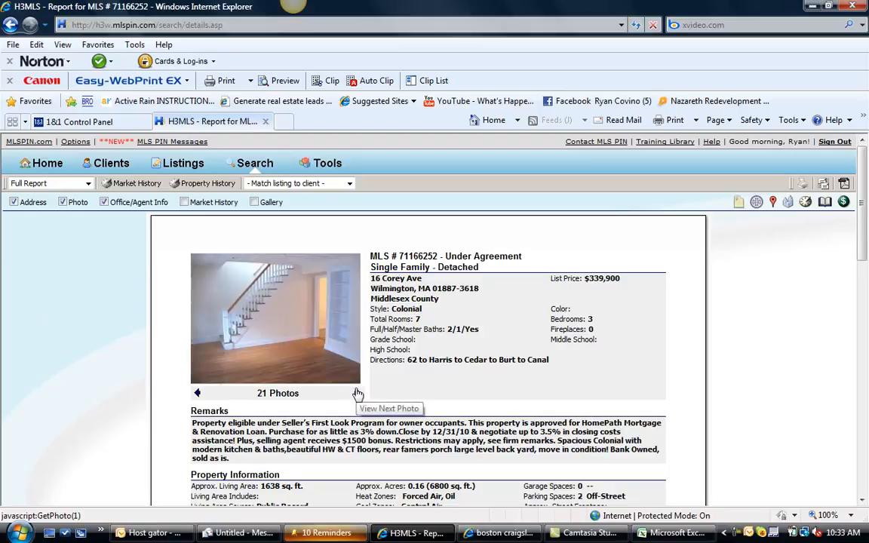
left_click(359, 393)
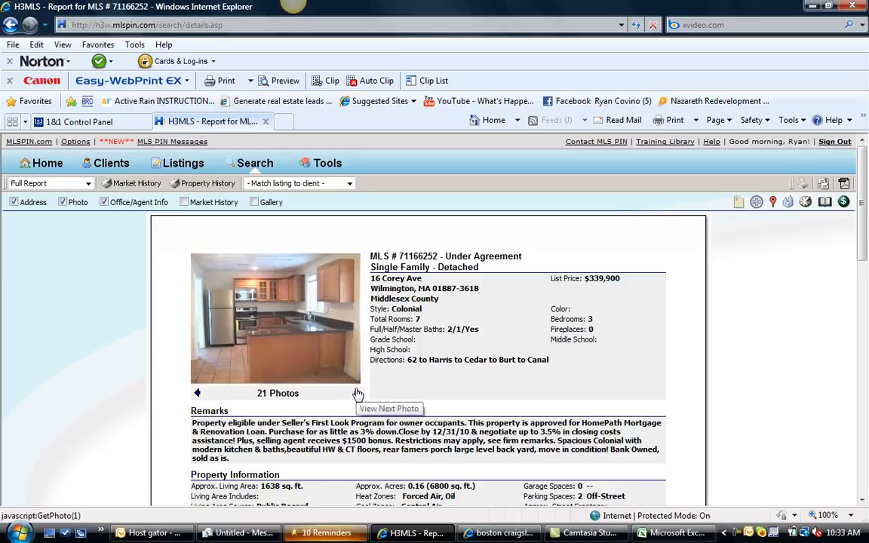
left_click(356, 392)
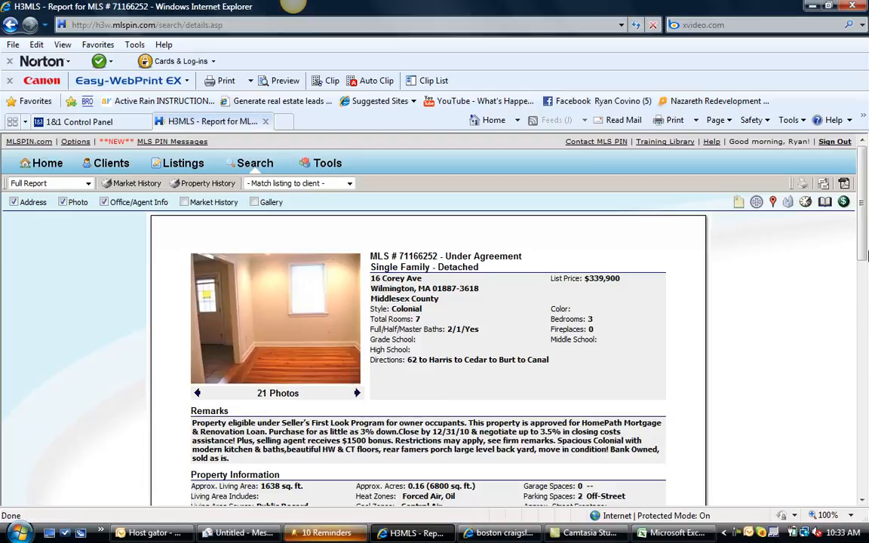
scroll("down", 3)
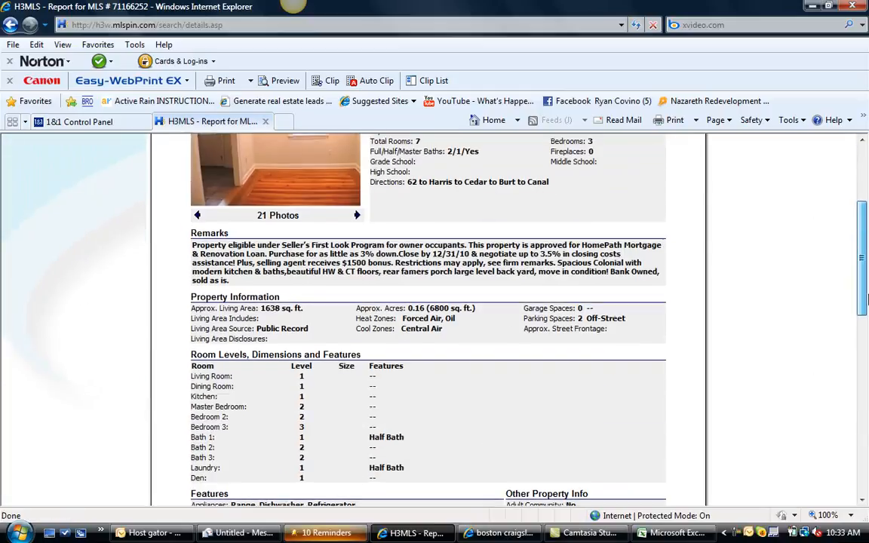
left_click(11, 24)
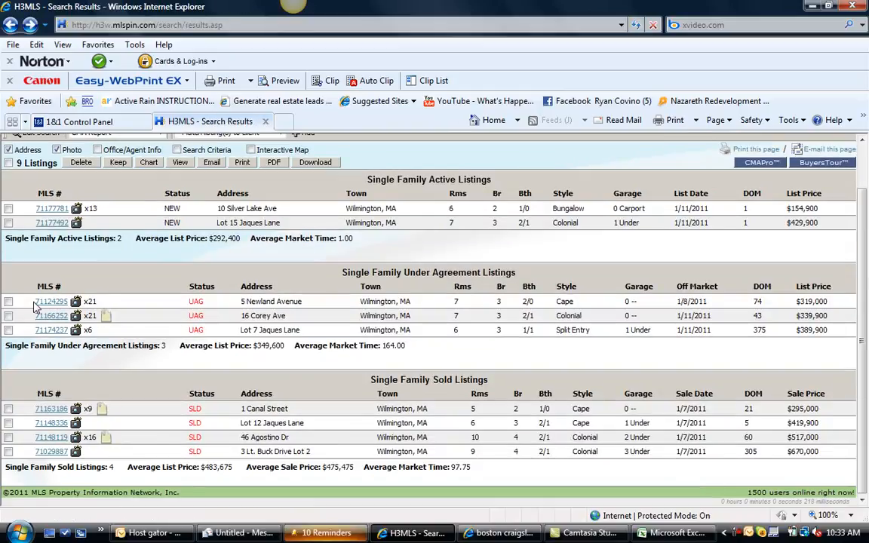
Page through all photos of the 5 Newland Avenue listing (MLS 71124295).
left_click(51, 302)
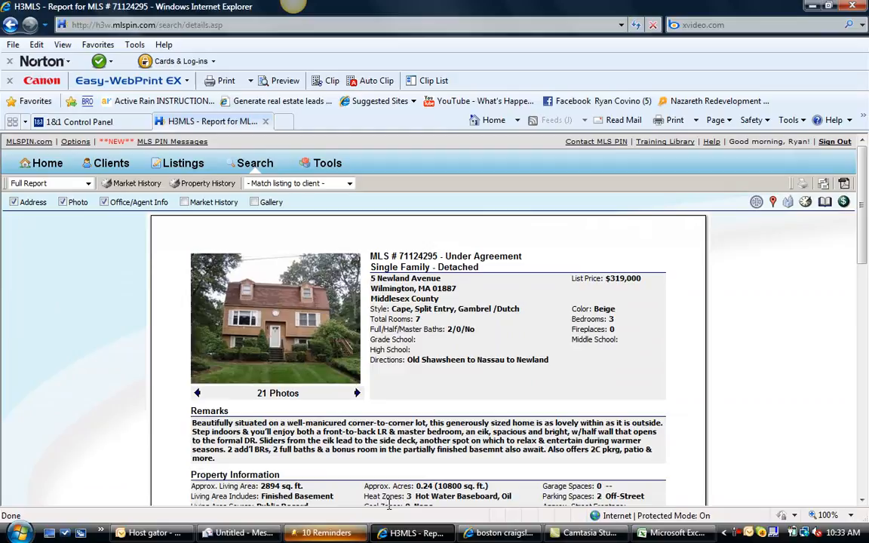
mouse_move(356, 393)
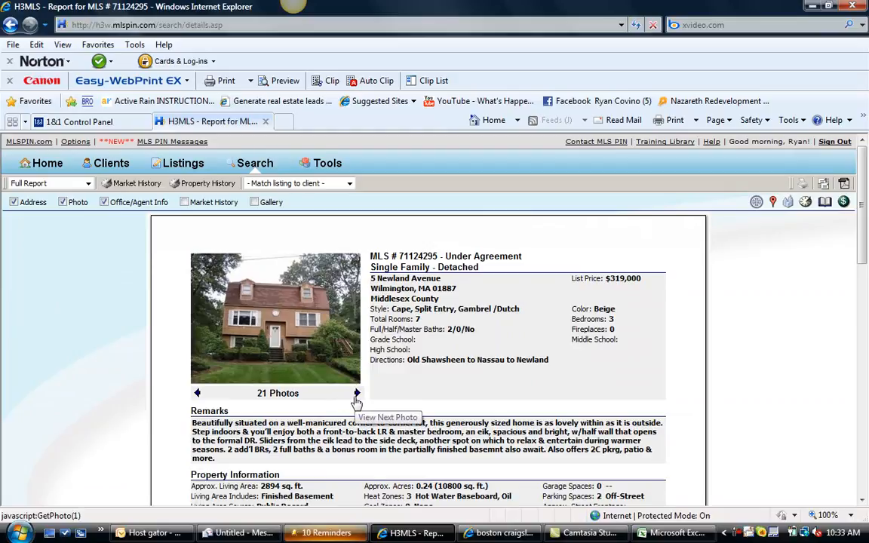
left_click(356, 393)
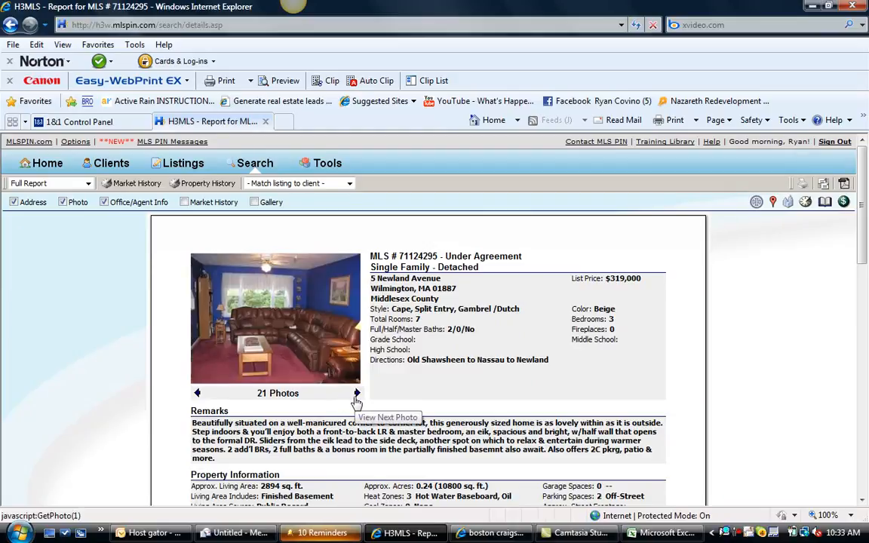
left_click(356, 392)
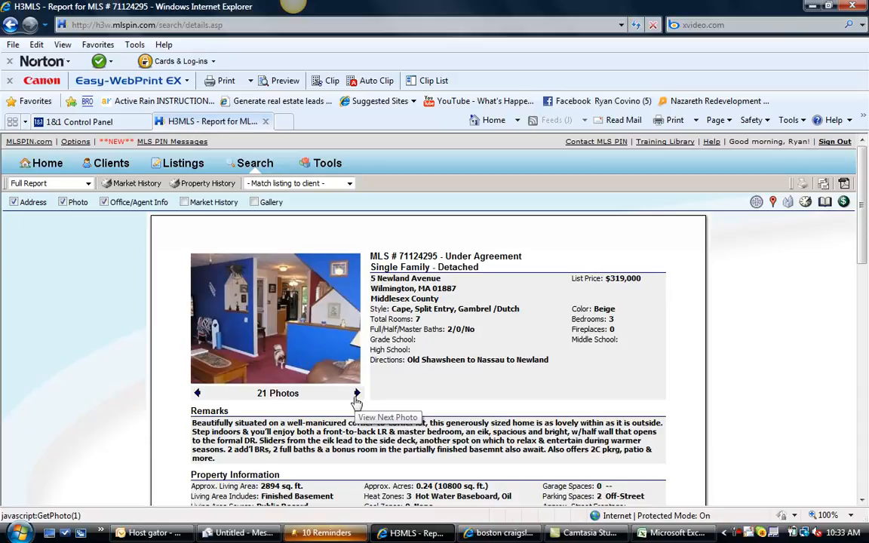
left_click(356, 392)
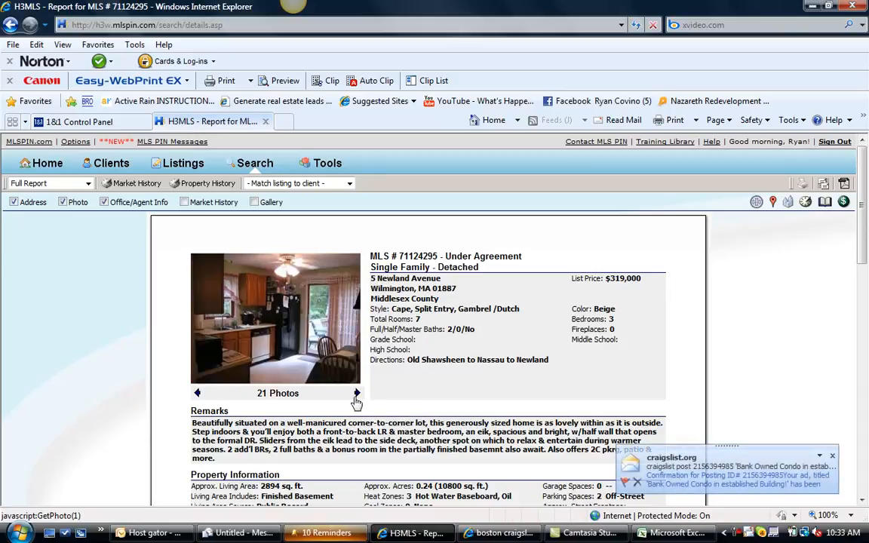
left_click(356, 393)
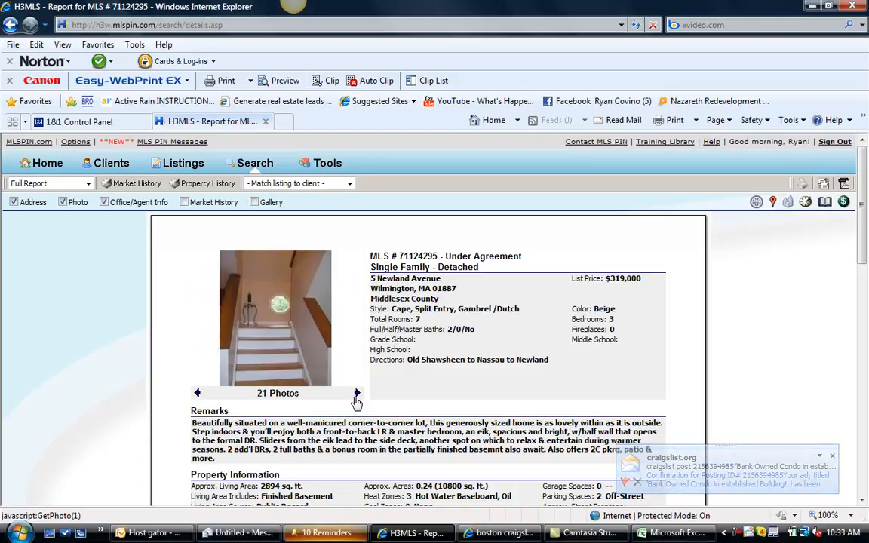
left_click(356, 392)
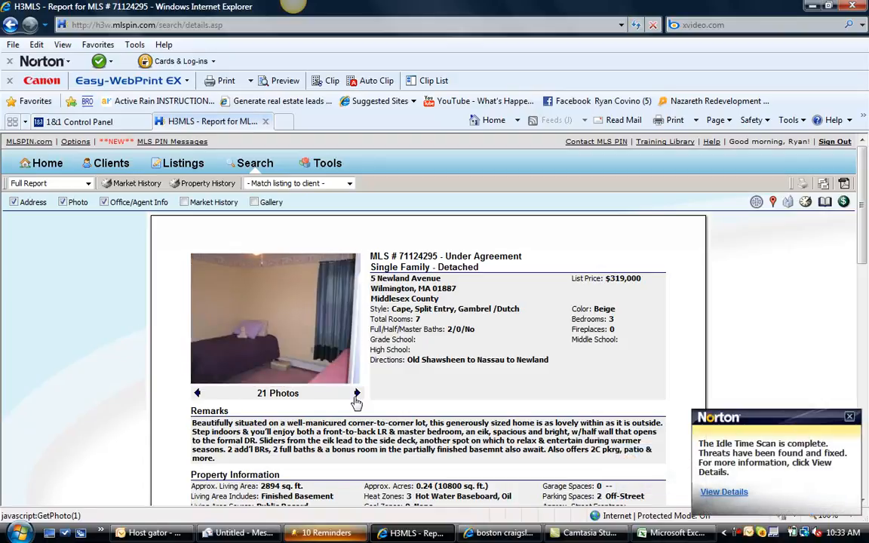
left_click(356, 392)
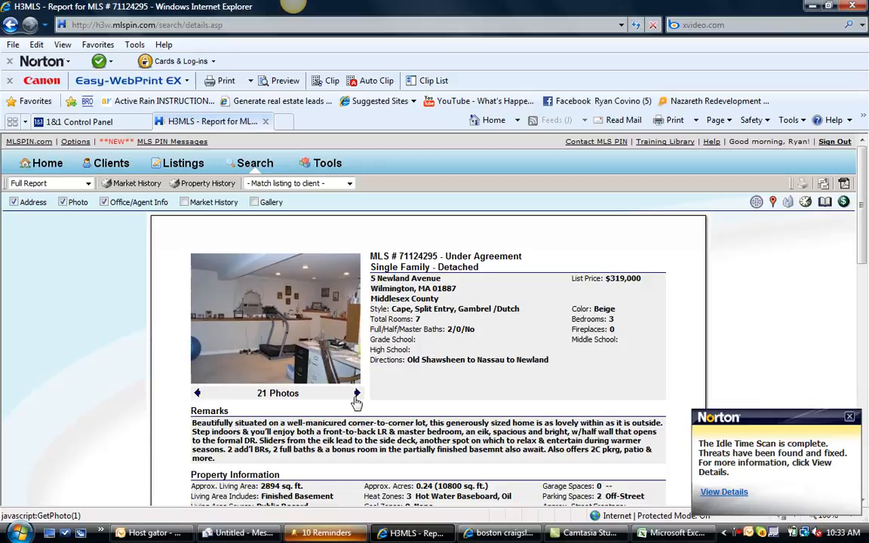
left_click(356, 392)
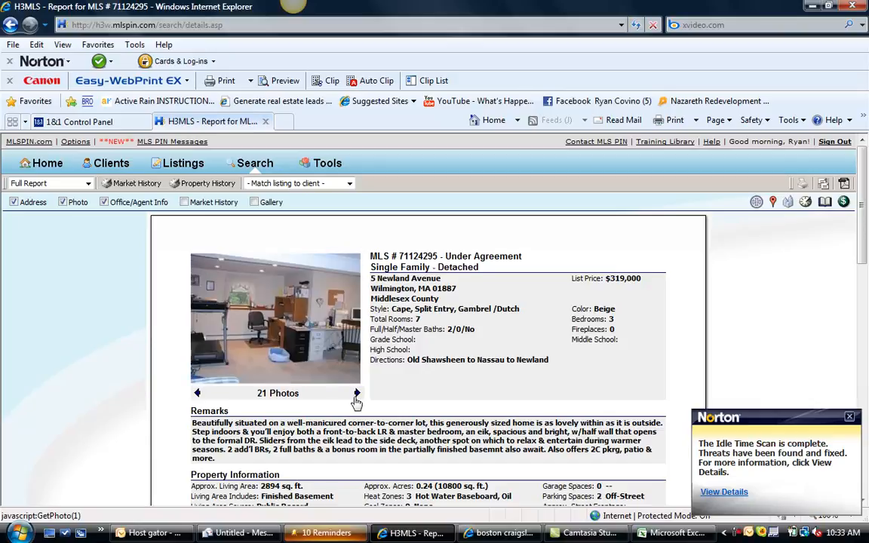
left_click(356, 392)
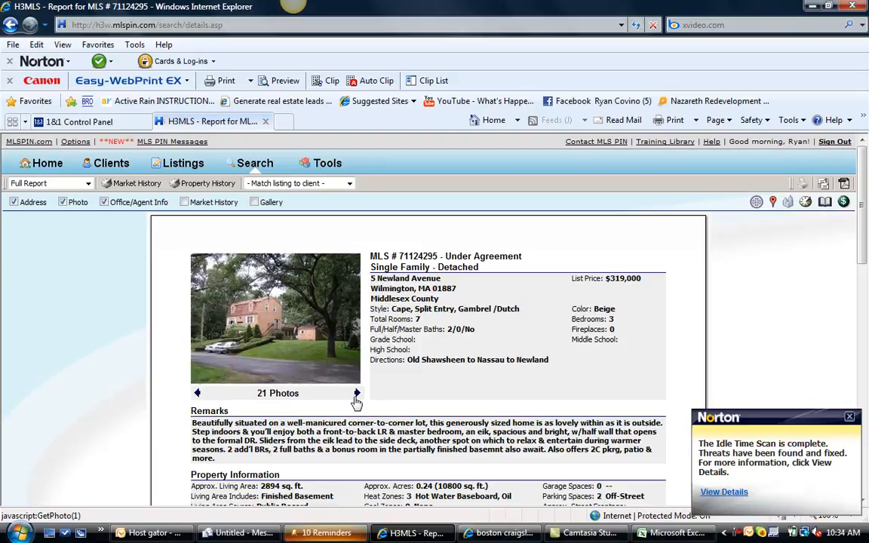
left_click(356, 393)
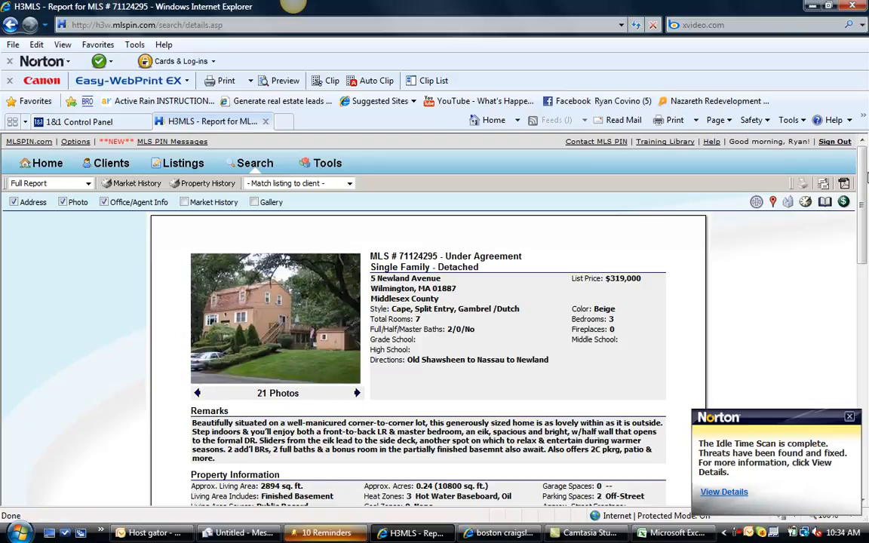
scroll("down", 3)
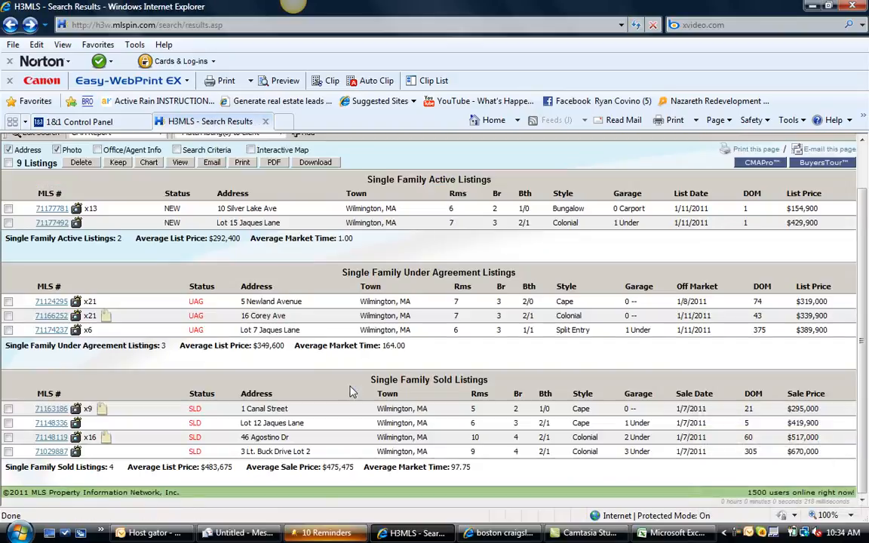
mouse_move(45, 421)
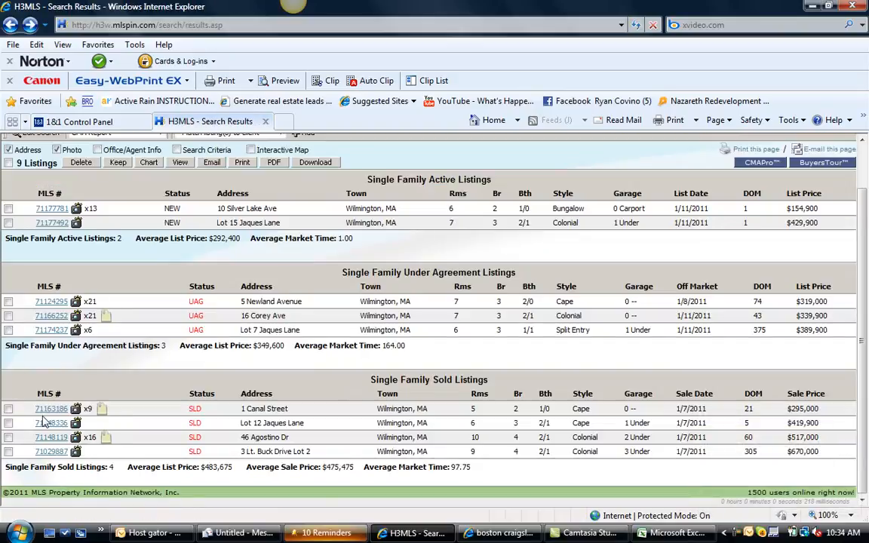
Browse the photos and report details for sold 1 Canal Street (MLS 71163186).
left_click(52, 407)
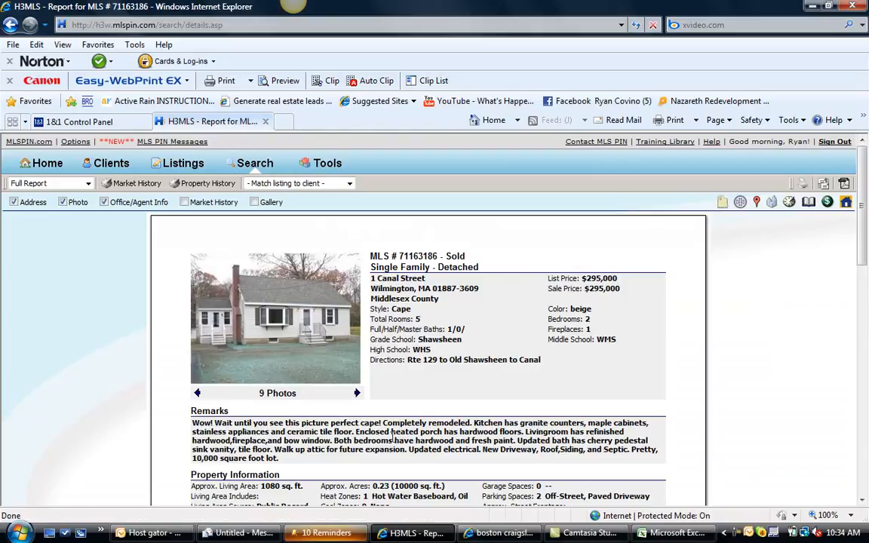
mouse_move(360, 391)
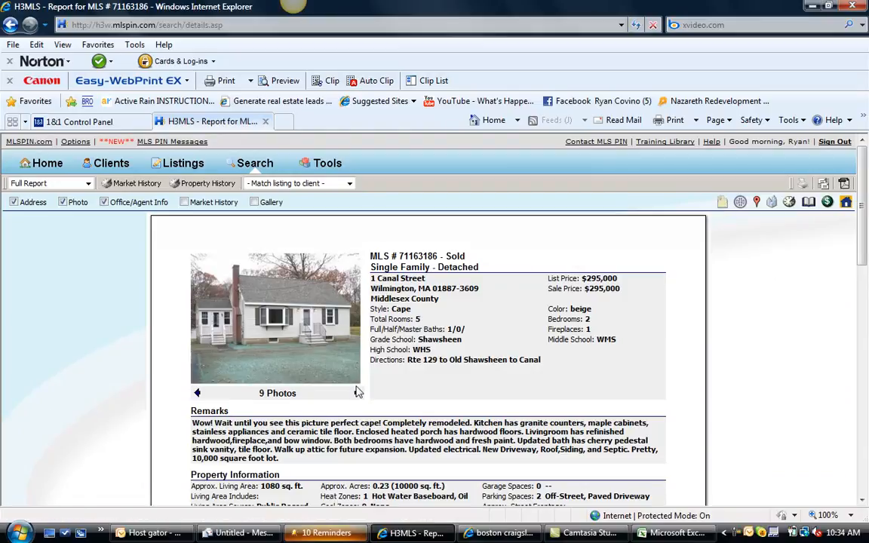
left_click(359, 392)
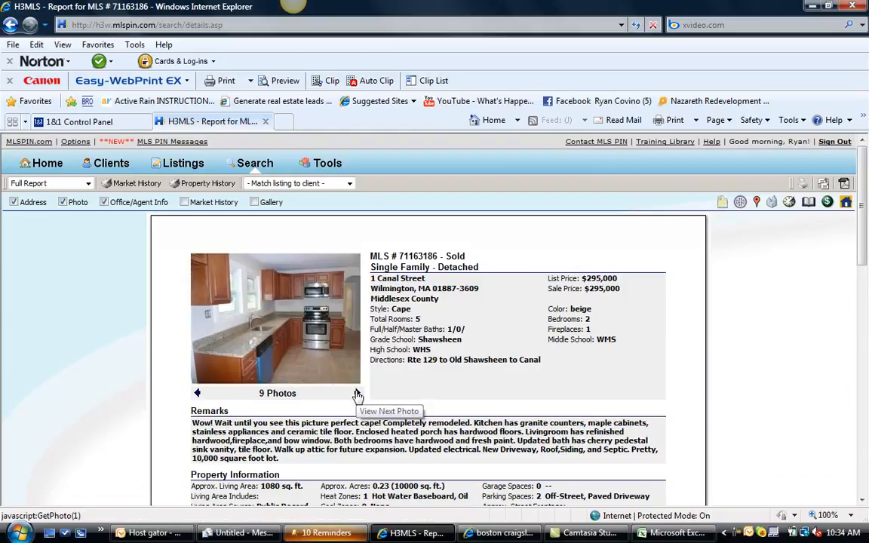
left_click(359, 392)
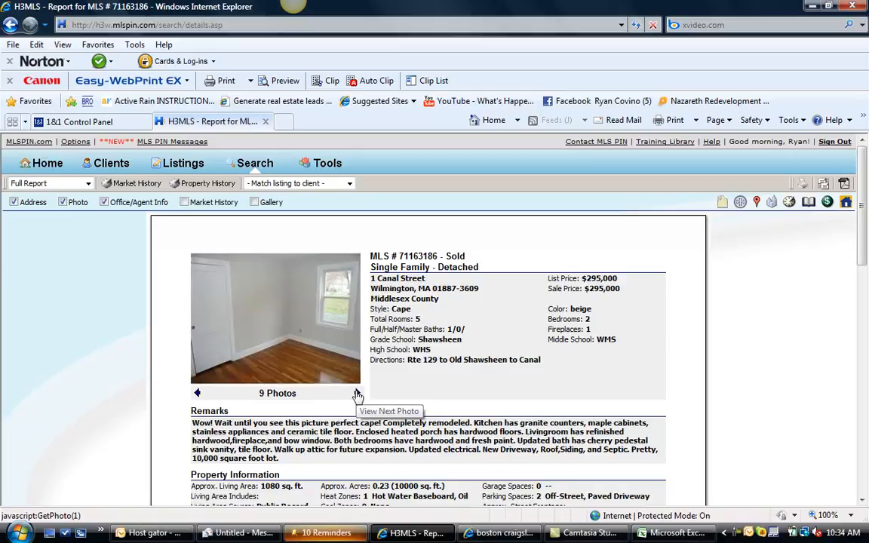
left_click(359, 394)
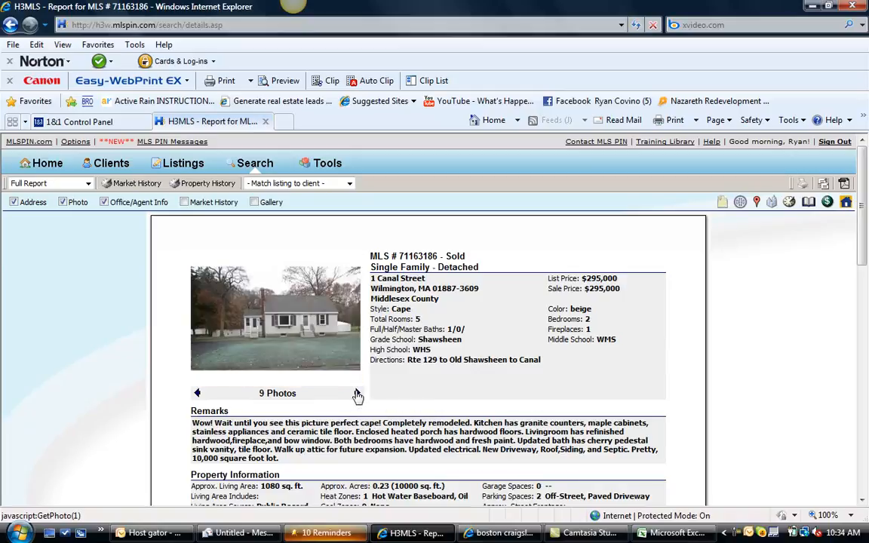
left_click(356, 392)
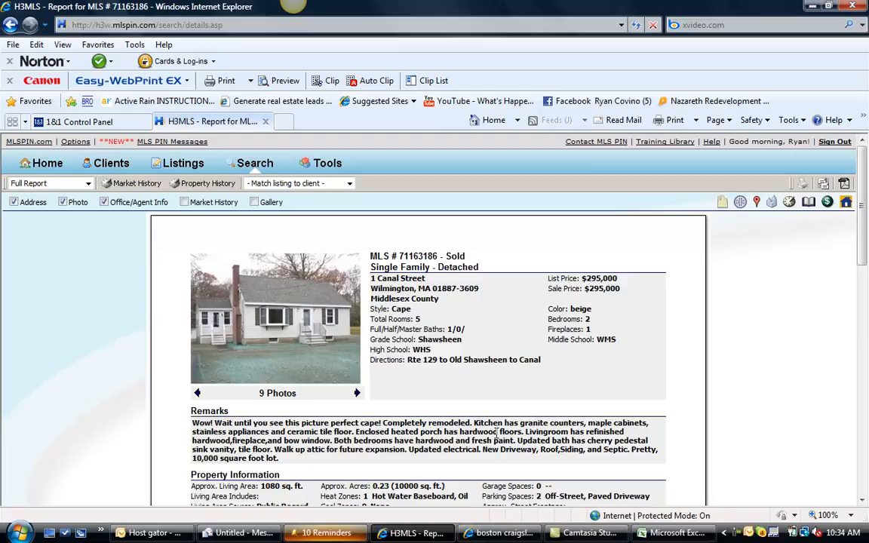
scroll("down", 3)
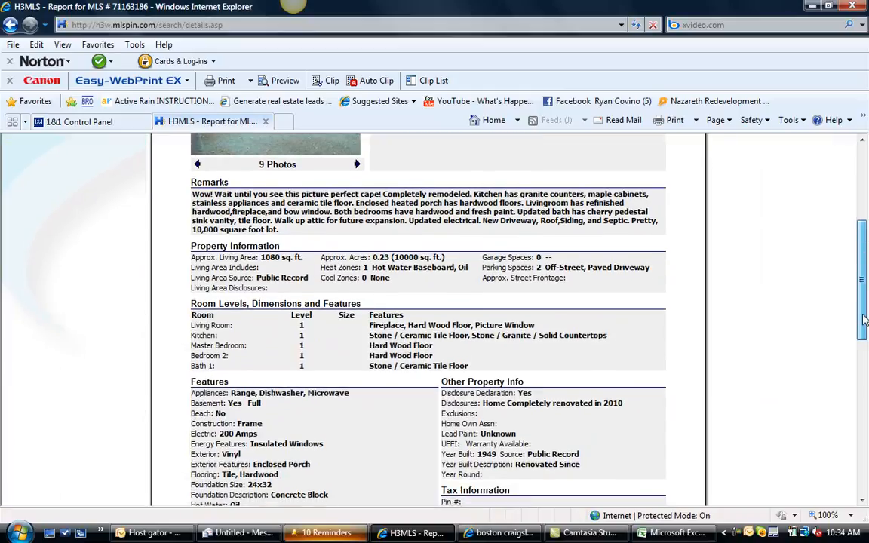
scroll("down", 3)
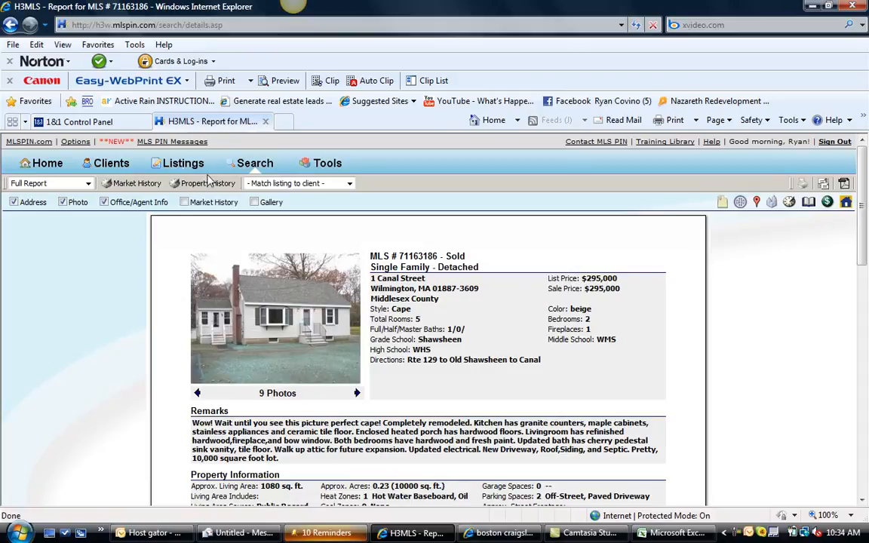
left_click(208, 183)
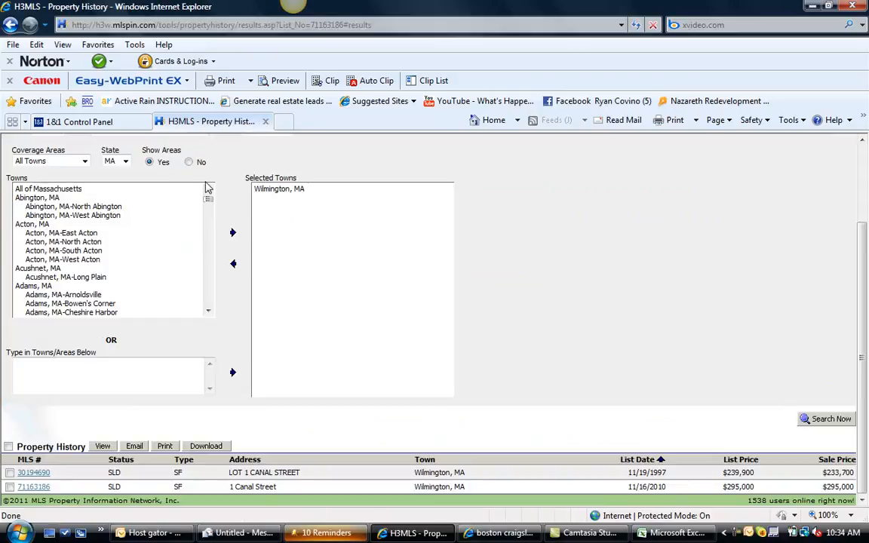
mouse_move(75, 419)
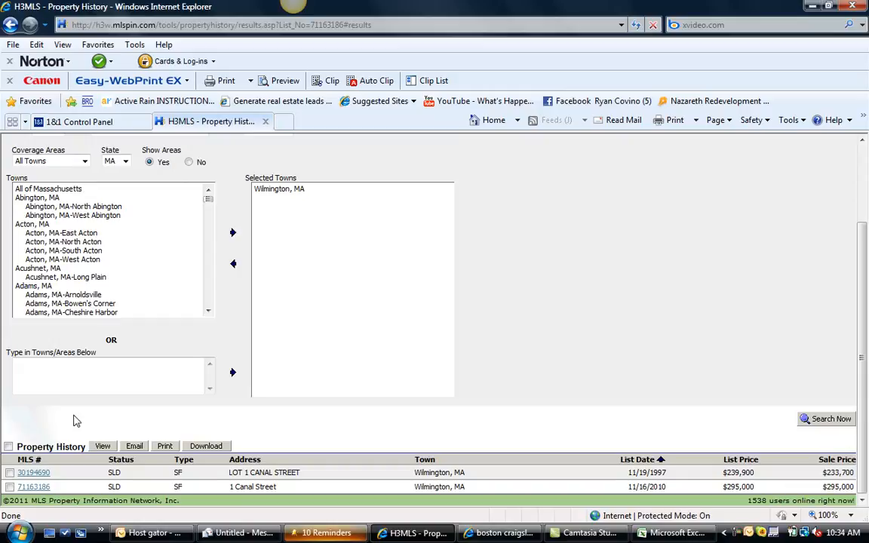
left_click(33, 486)
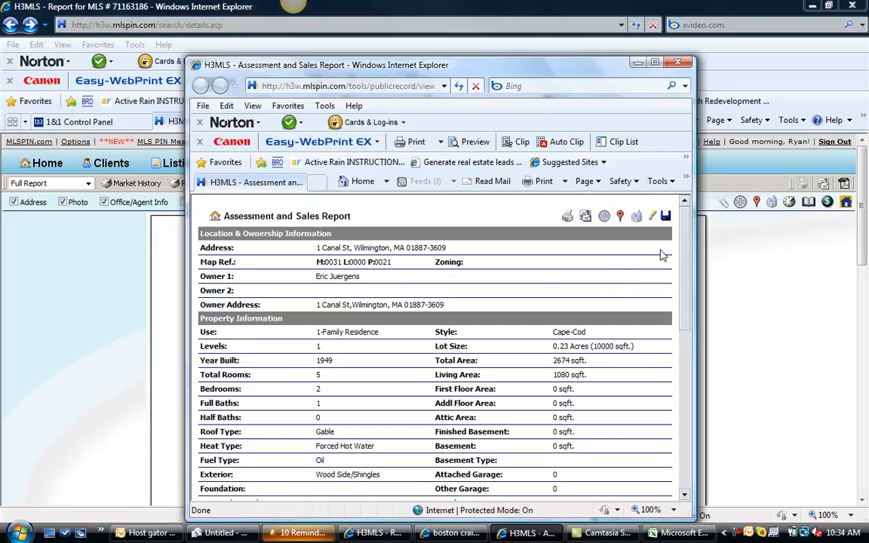
scroll("down", 3)
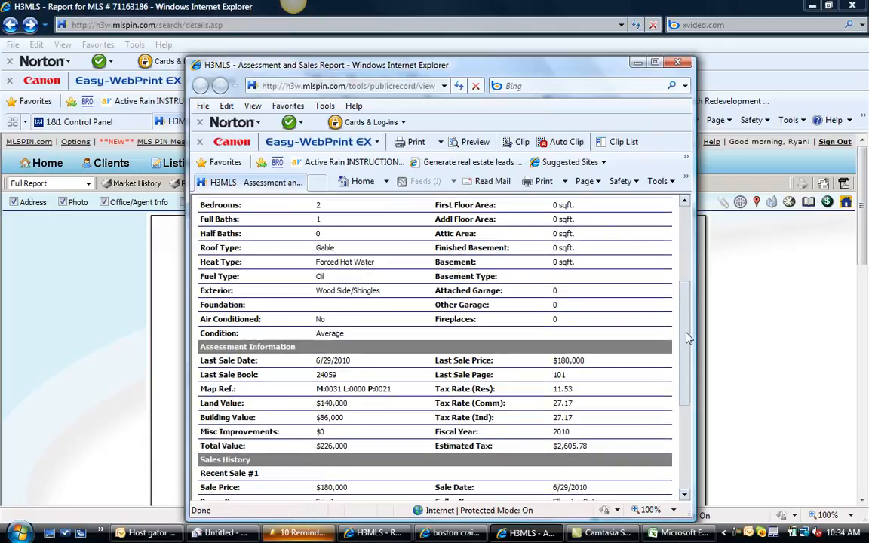
scroll("down", 3)
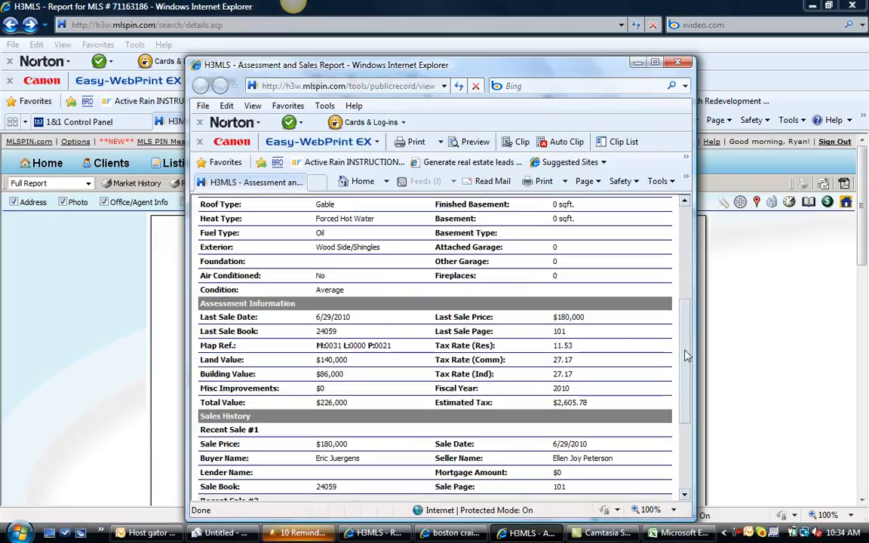
scroll("down", 3)
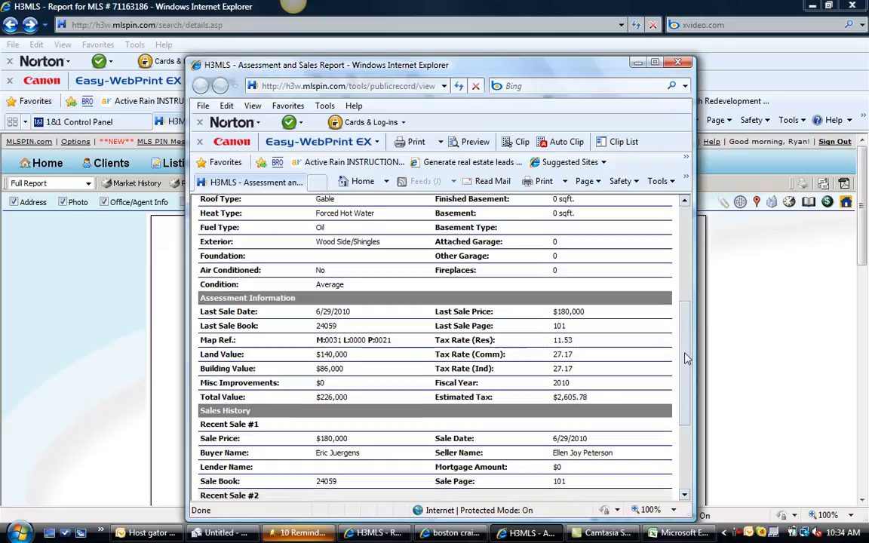
scroll("down", 3)
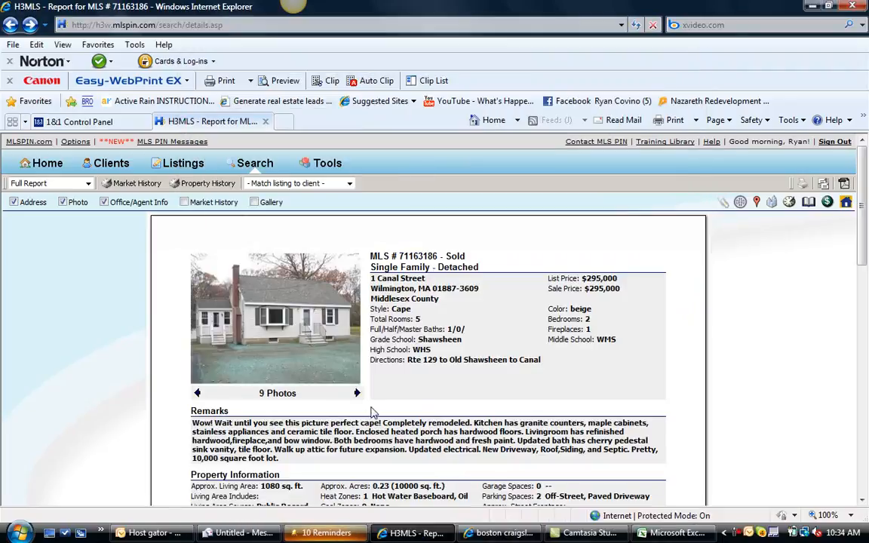
Cycle the 1 Canal Street photos back to the exterior shot and return to the results list.
left_click(357, 392)
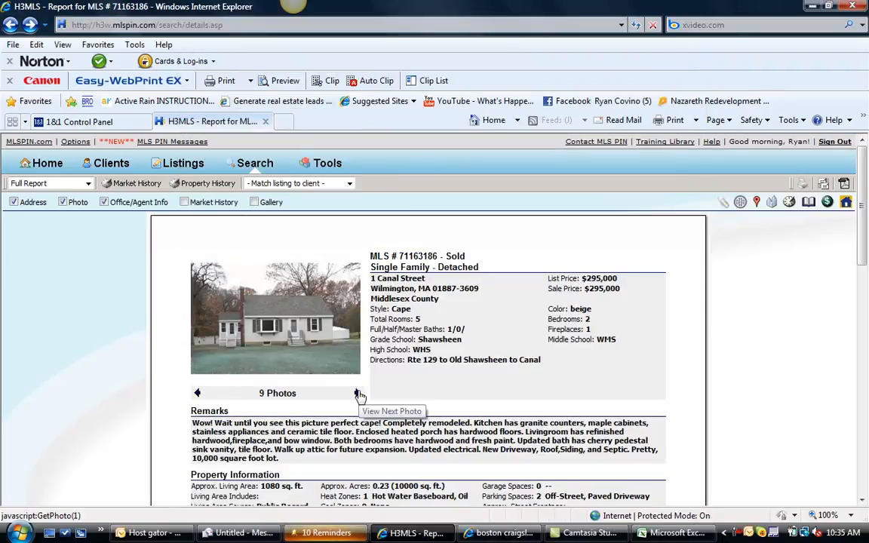
left_click(356, 393)
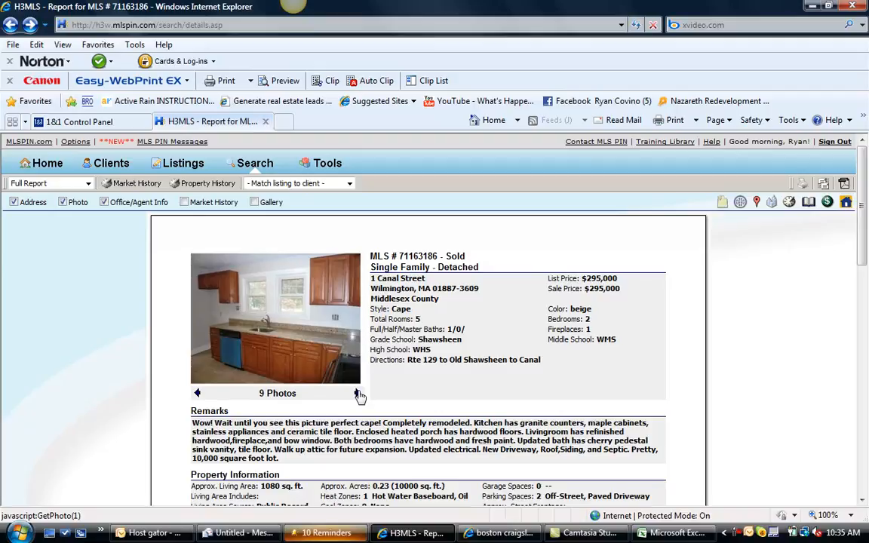
left_click(356, 392)
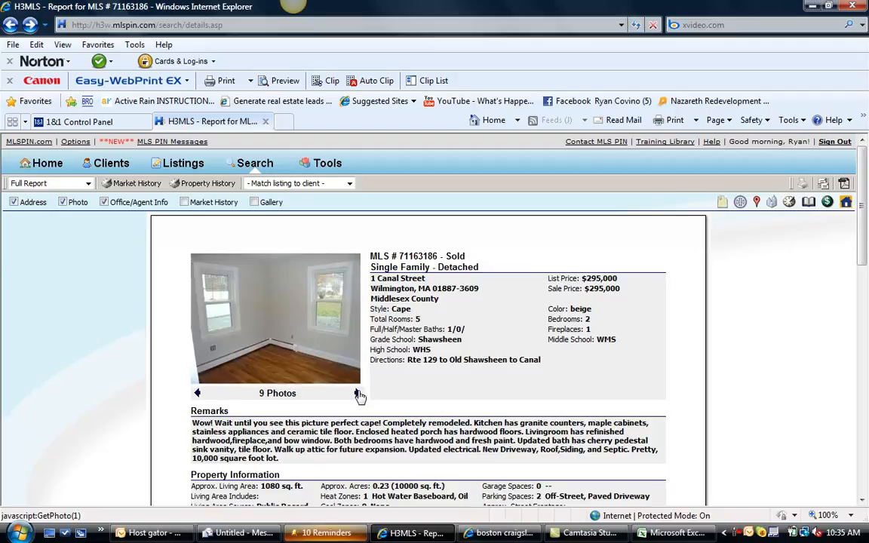
left_click(357, 393)
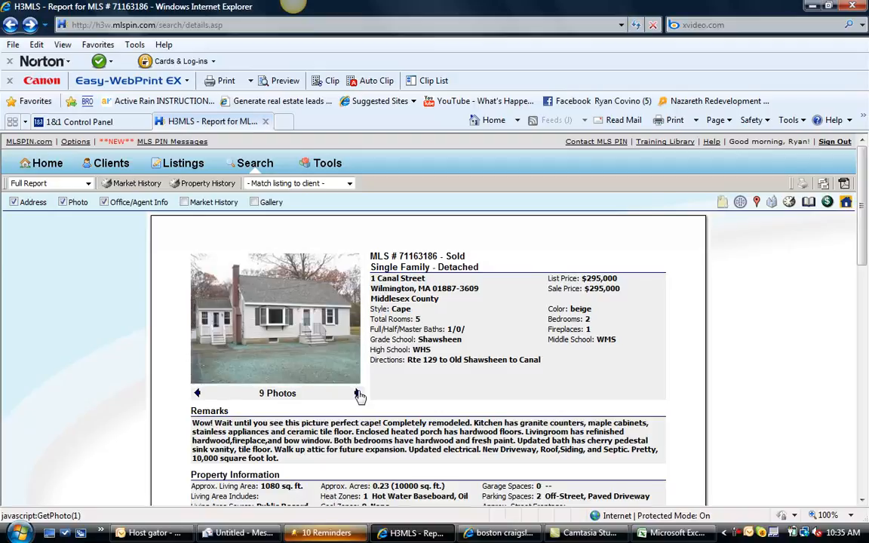
left_click(356, 393)
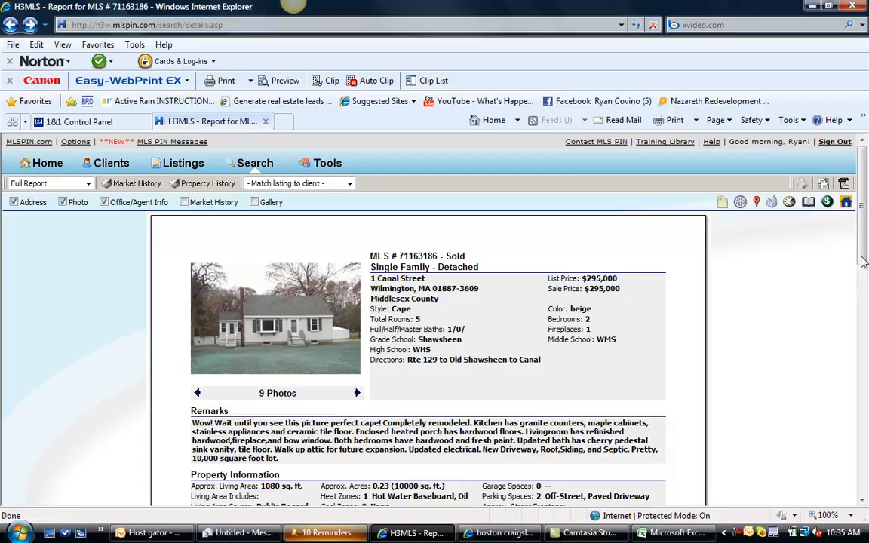
scroll("down", 3)
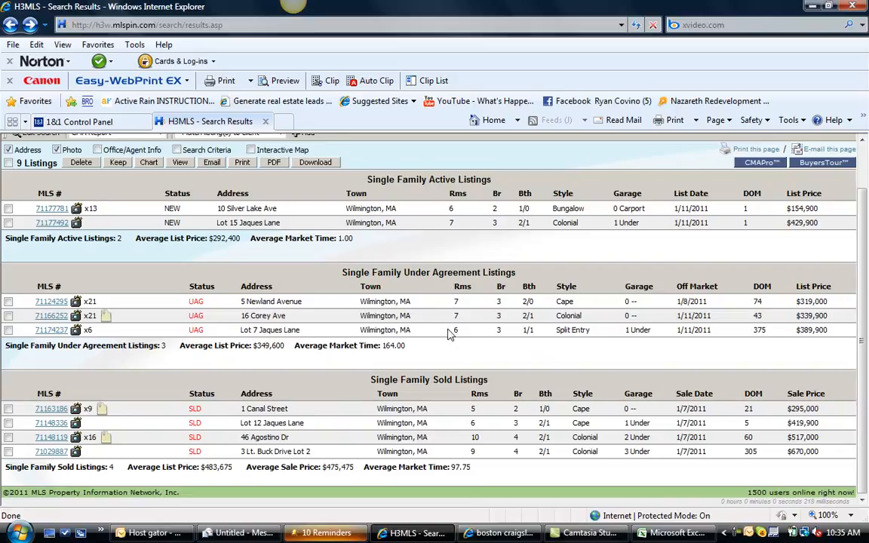
mouse_move(45, 422)
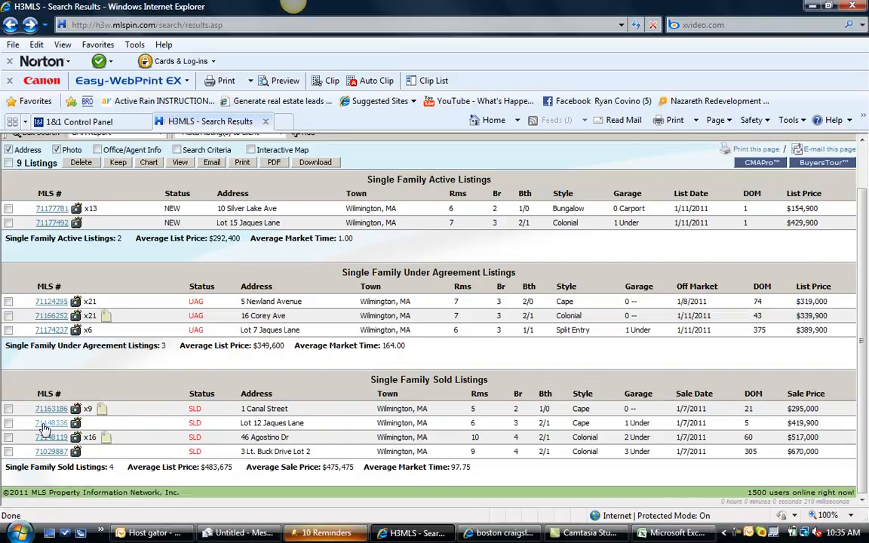
left_click(52, 422)
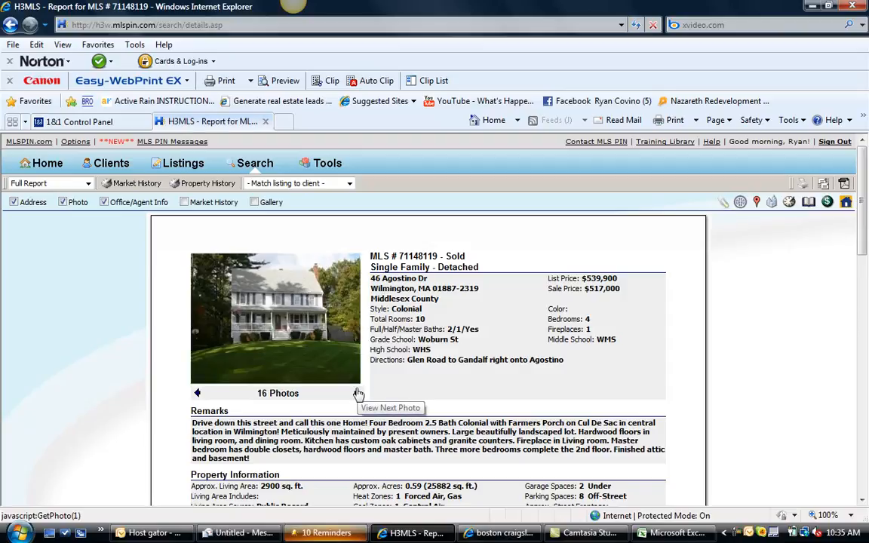
left_click(359, 393)
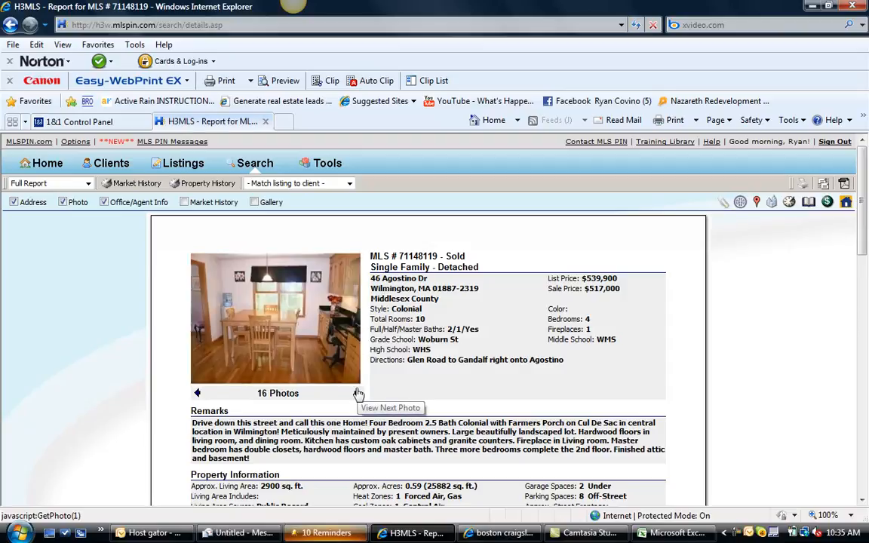
left_click(360, 392)
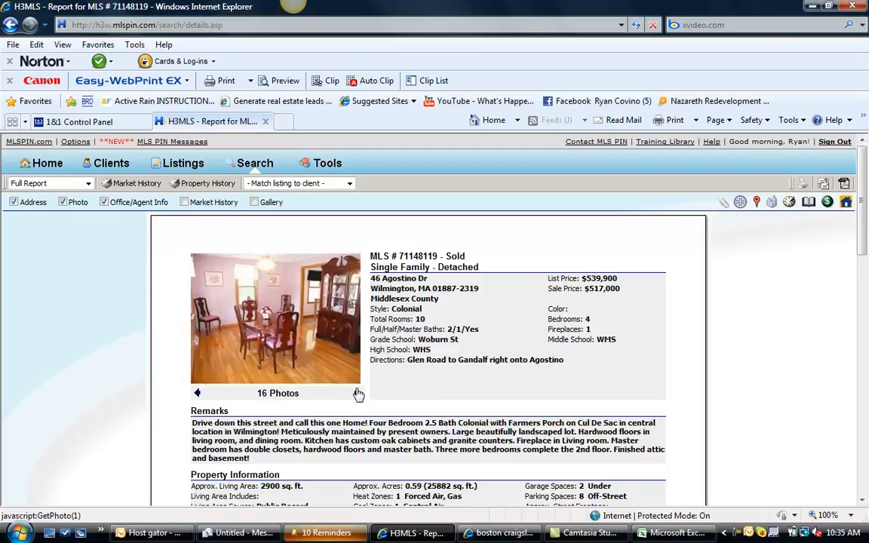
scroll("down", 3)
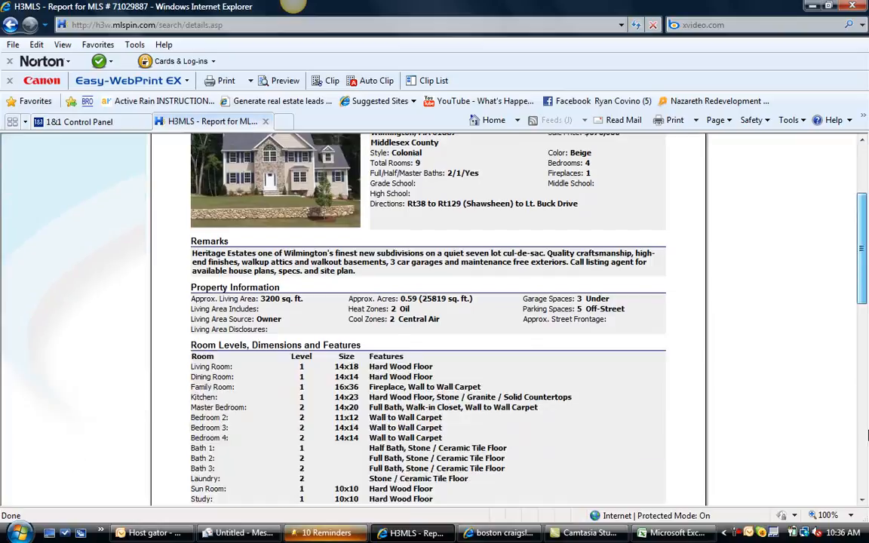
Read through the Lt. Buck Drive Lot 2 report down to room dimensions and features.
scroll("down", 3)
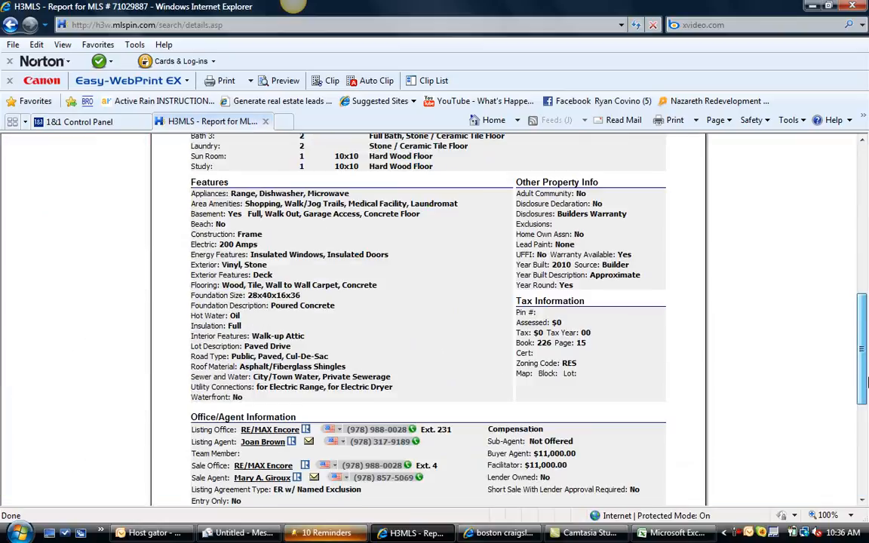
scroll("up", 3)
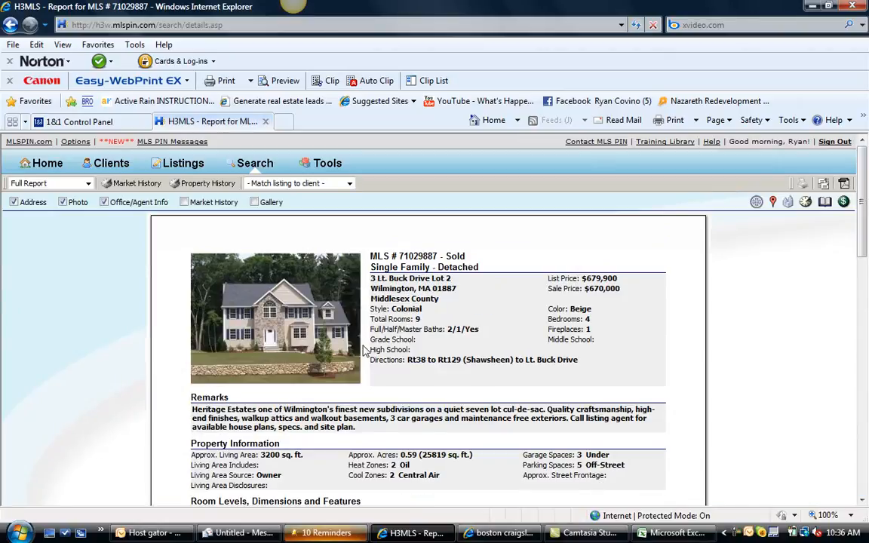
mouse_move(694, 311)
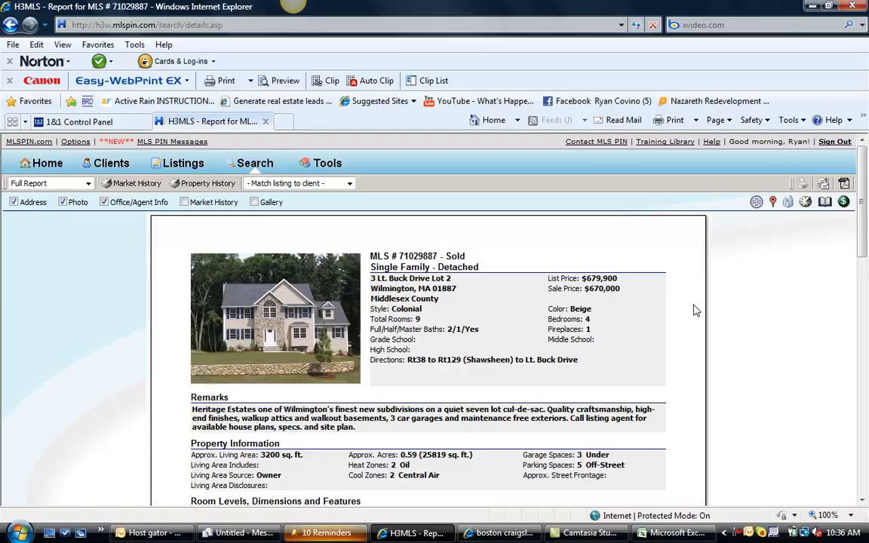
scroll("down", 3)
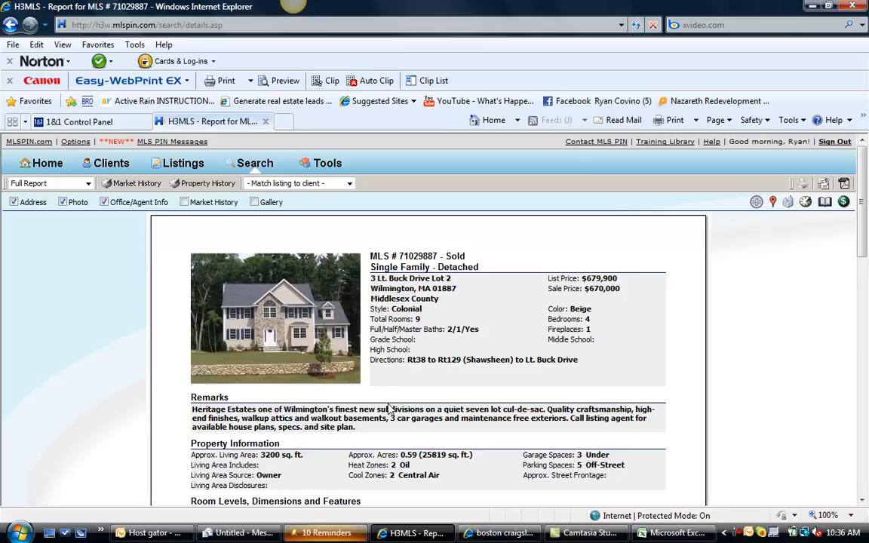
mouse_move(296, 389)
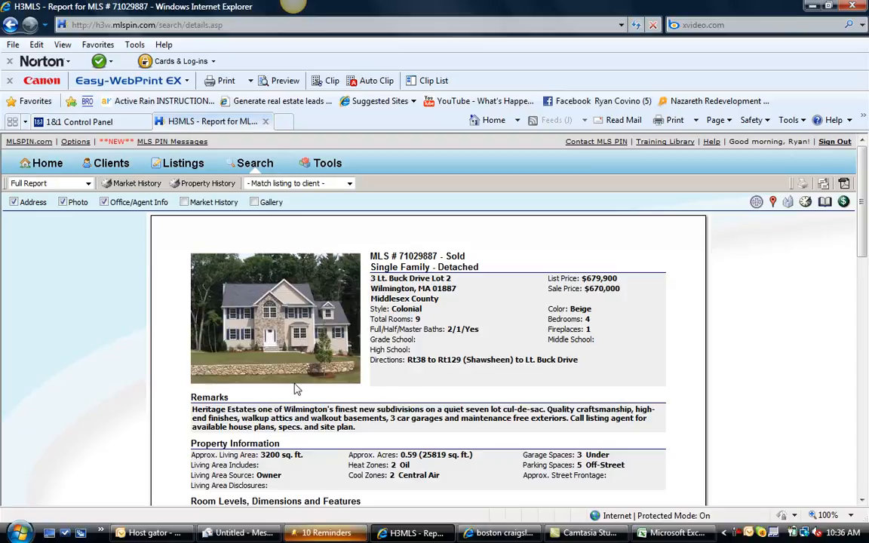
mouse_move(661, 393)
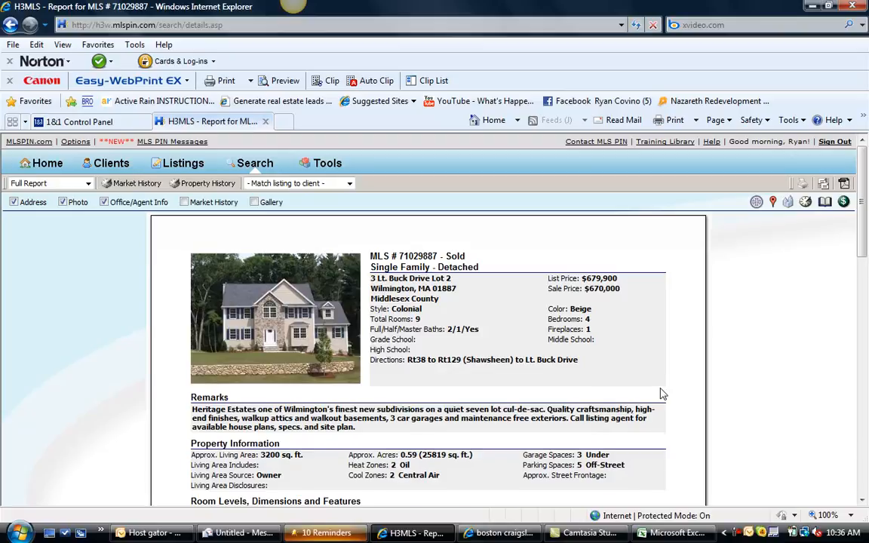
scroll("down", 3)
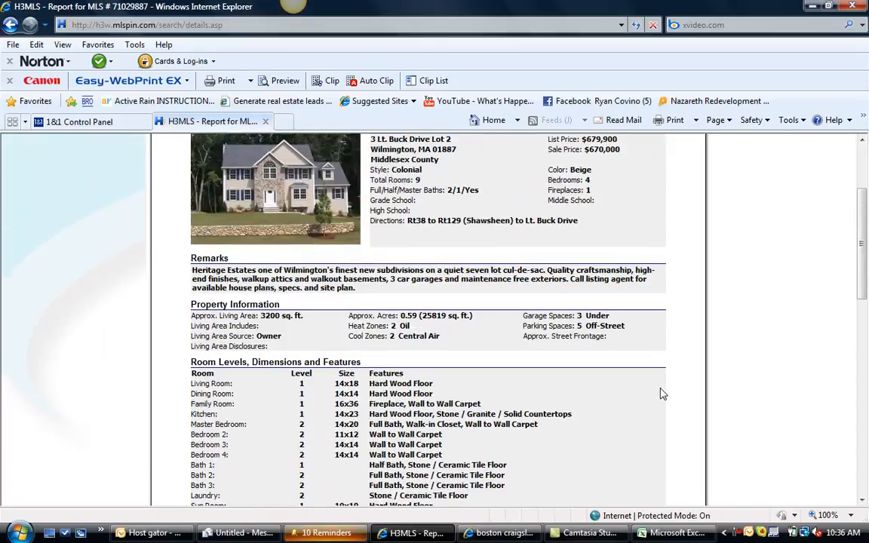
scroll("down", 3)
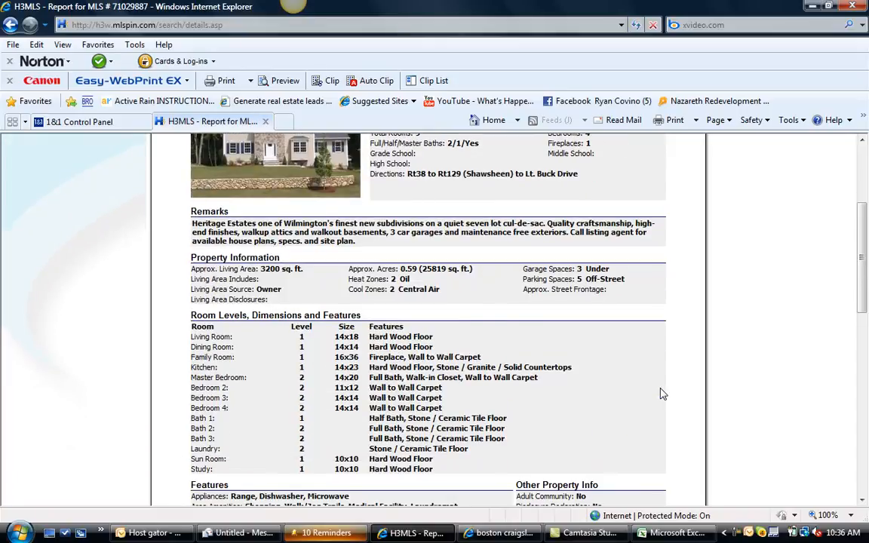
scroll("down", 3)
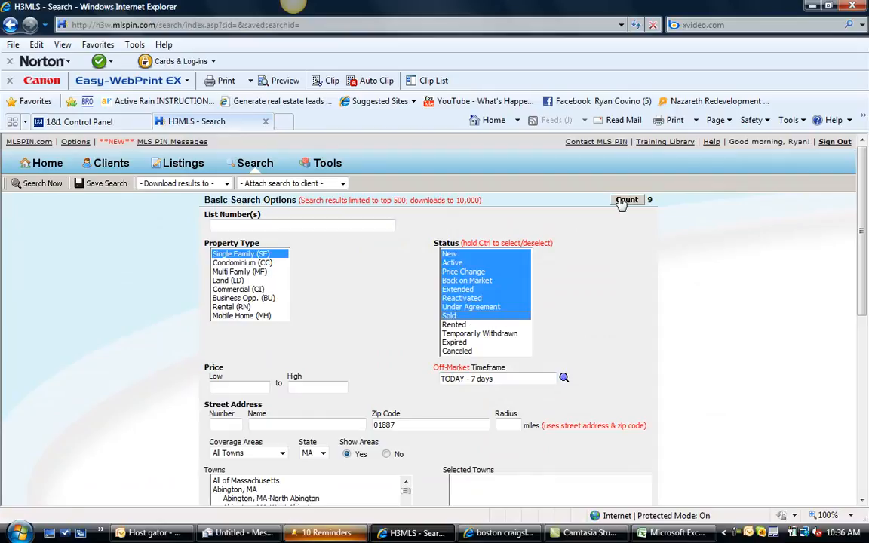
Rerun the Wilmington 01887 single-family search, returning 69 active listings.
scroll("down", 3)
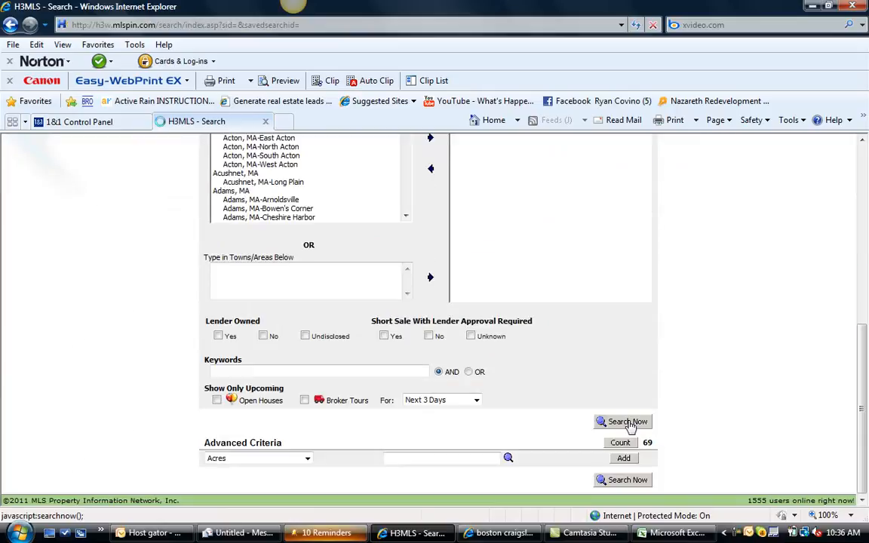
left_click(622, 423)
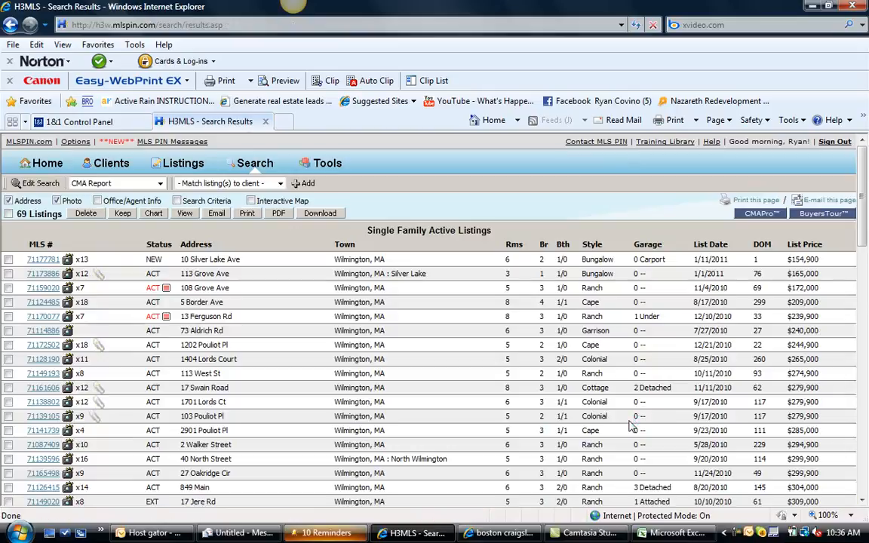
scroll("down", 3)
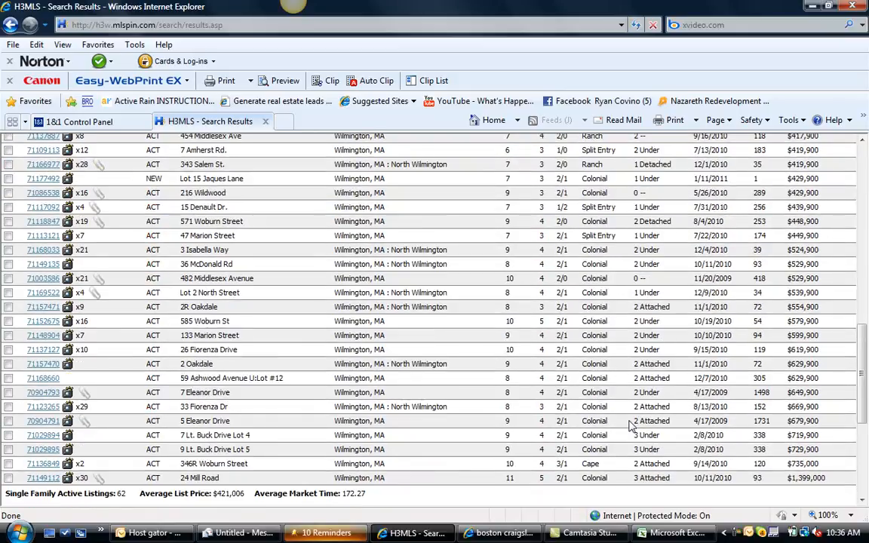
scroll("down", 3)
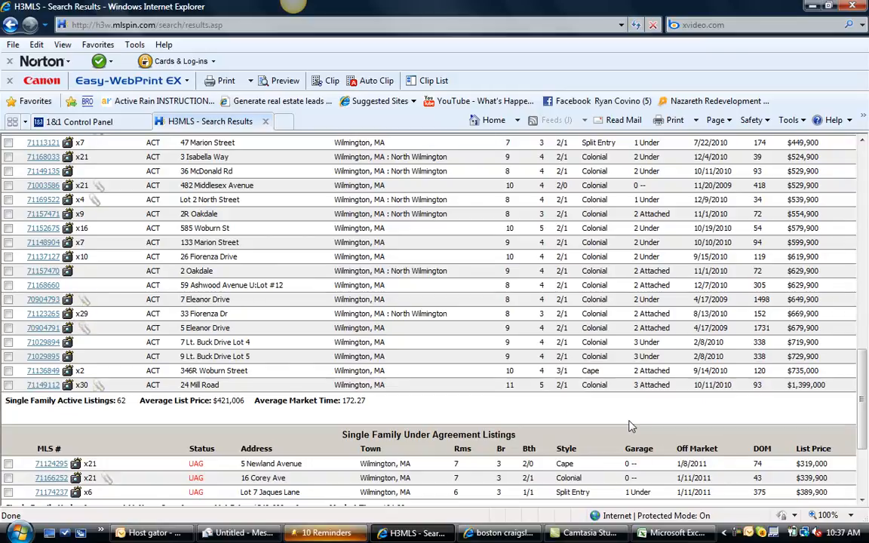
scroll("down", 3)
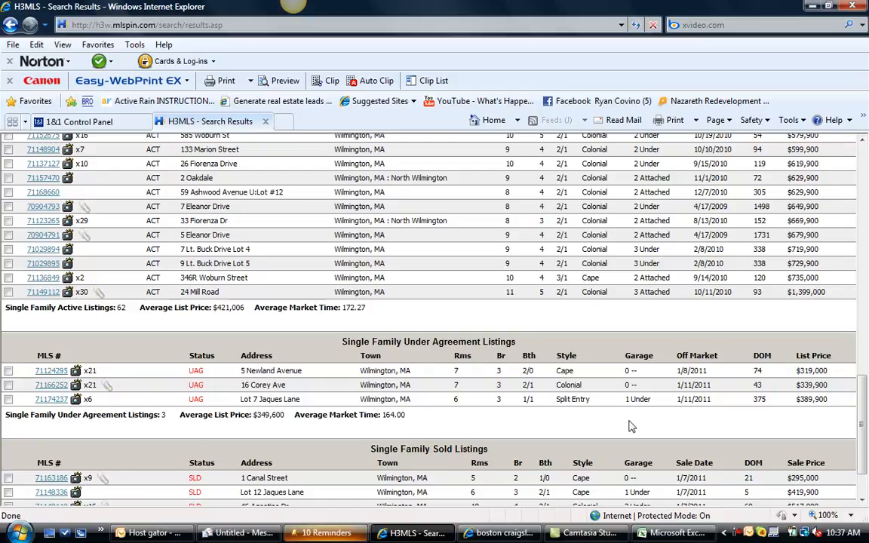
scroll("down", 3)
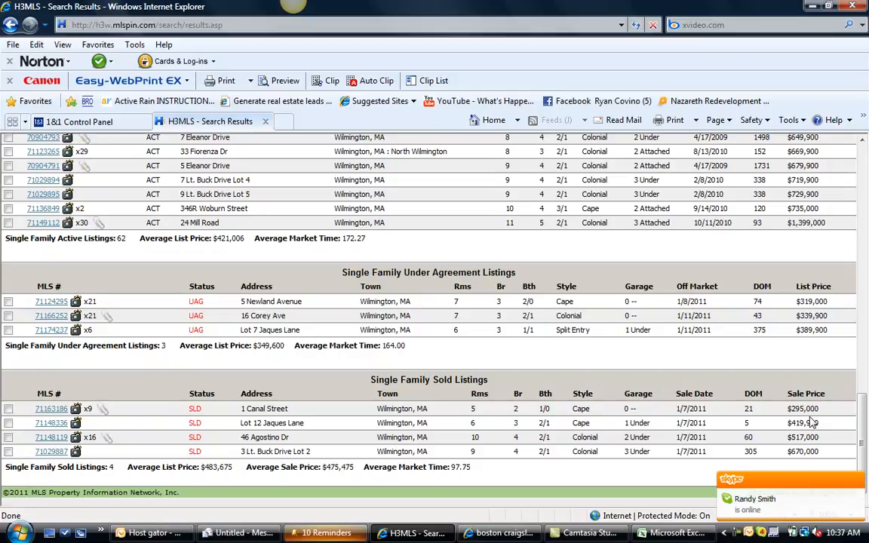
mouse_move(226, 260)
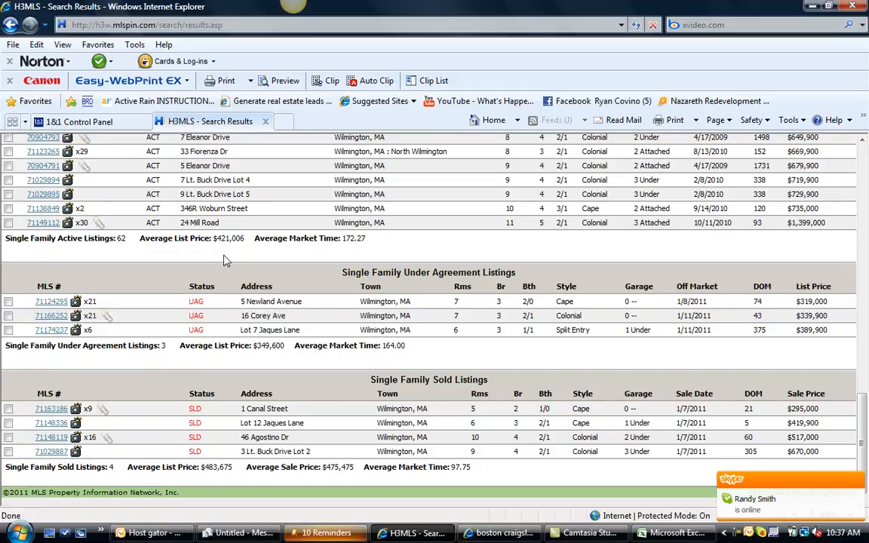
mouse_move(247, 315)
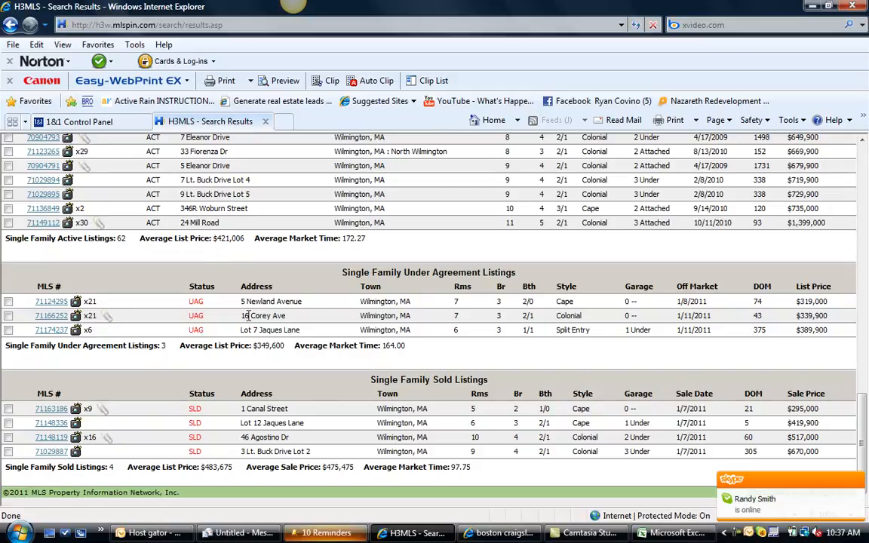